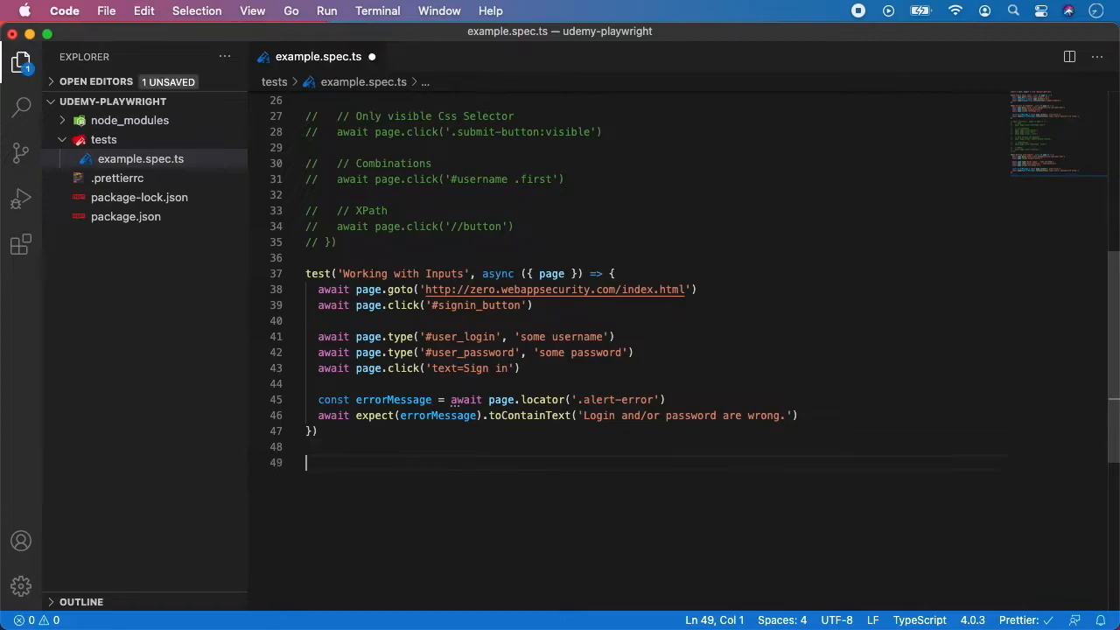
type("test('")
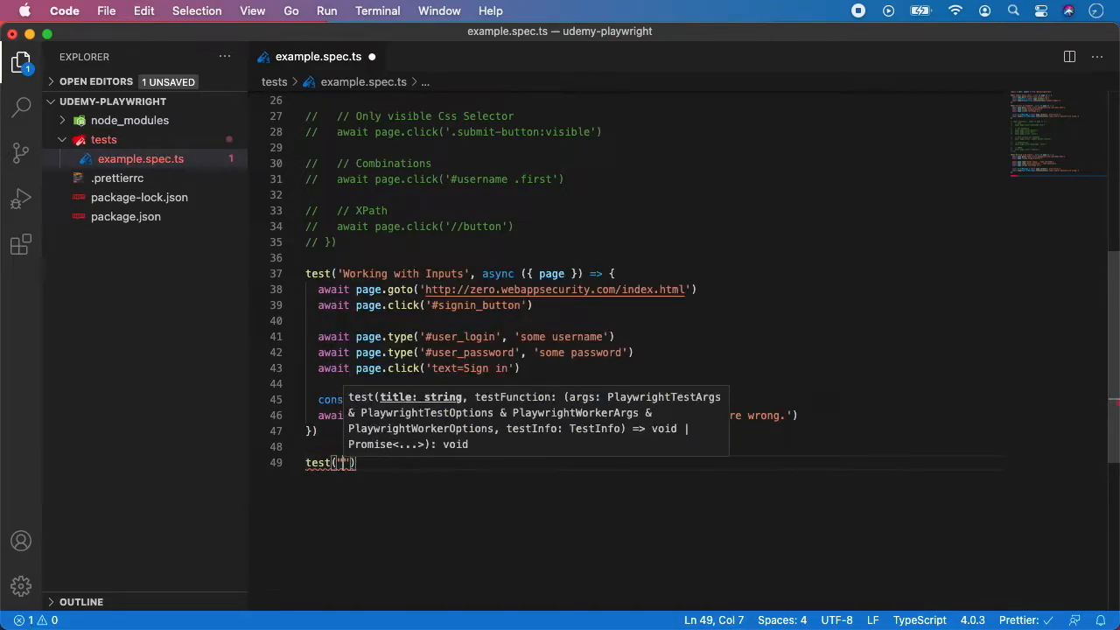
type("Assertions")
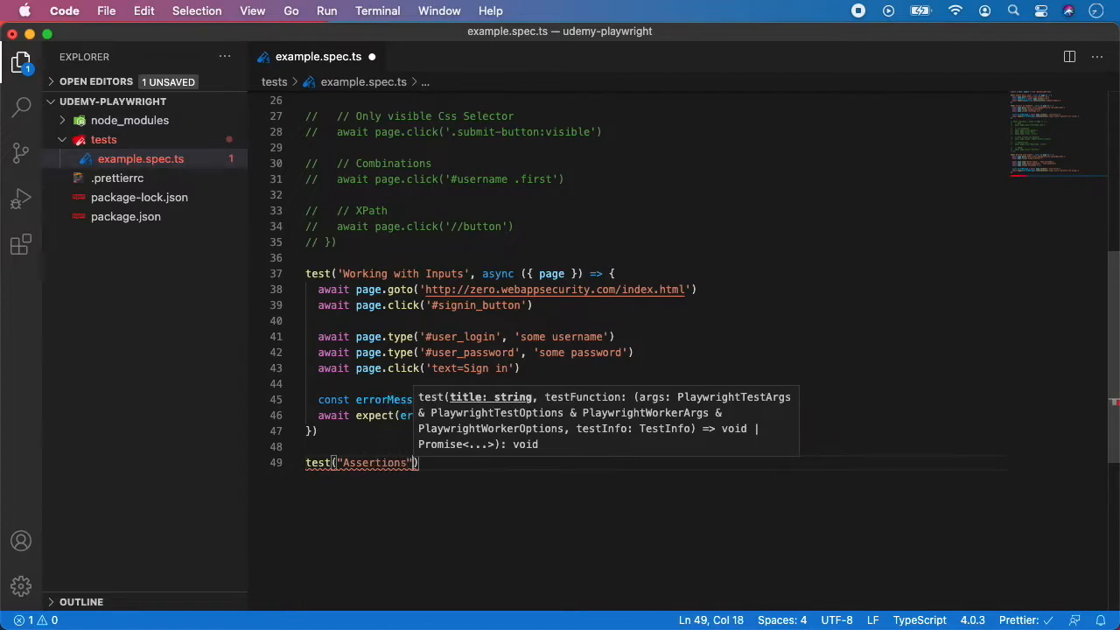
type(", async ({ page")
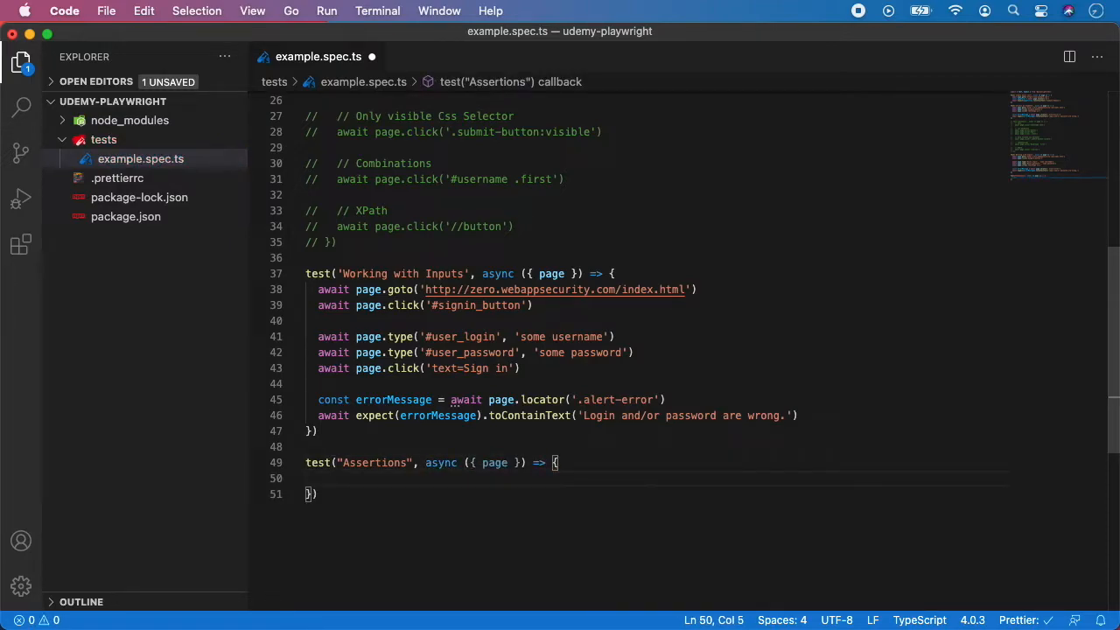
mouse_move(346, 452)
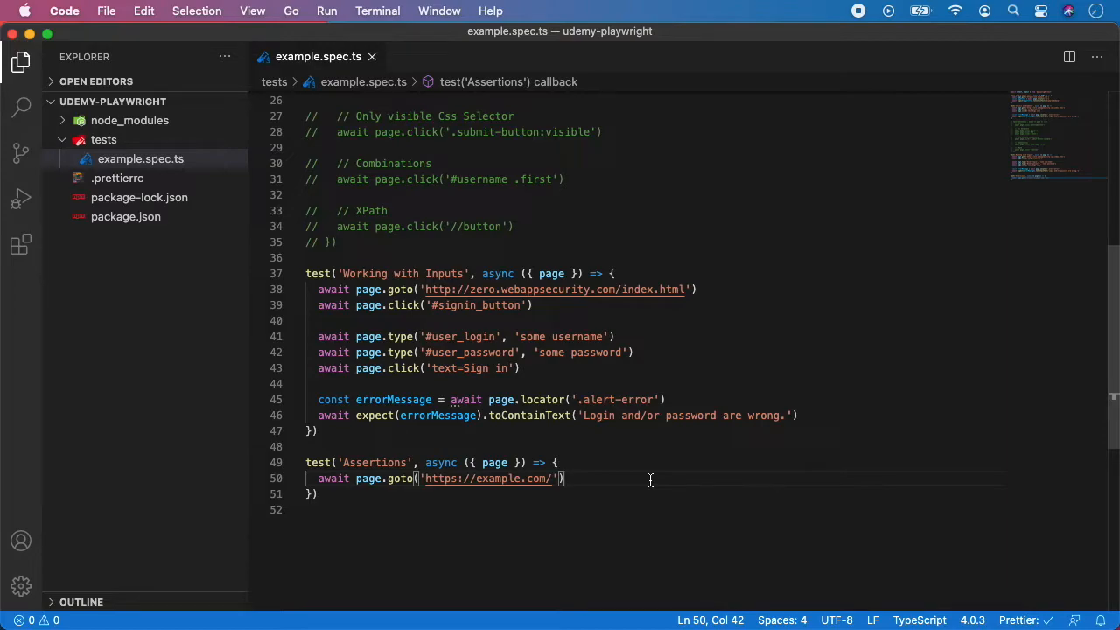
type("await")
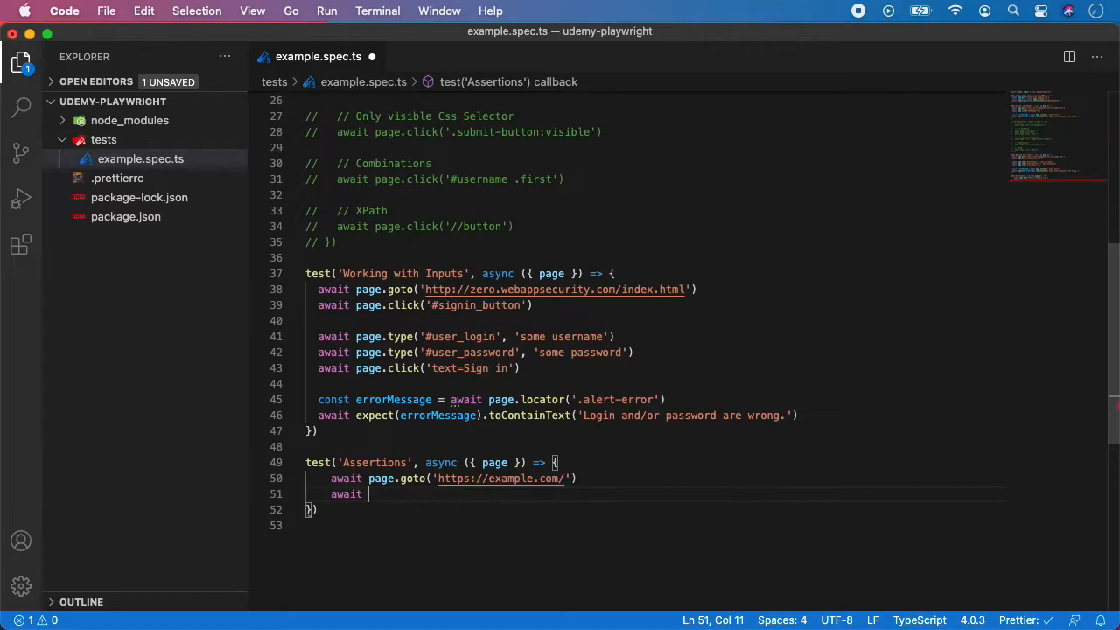
type("expect(")
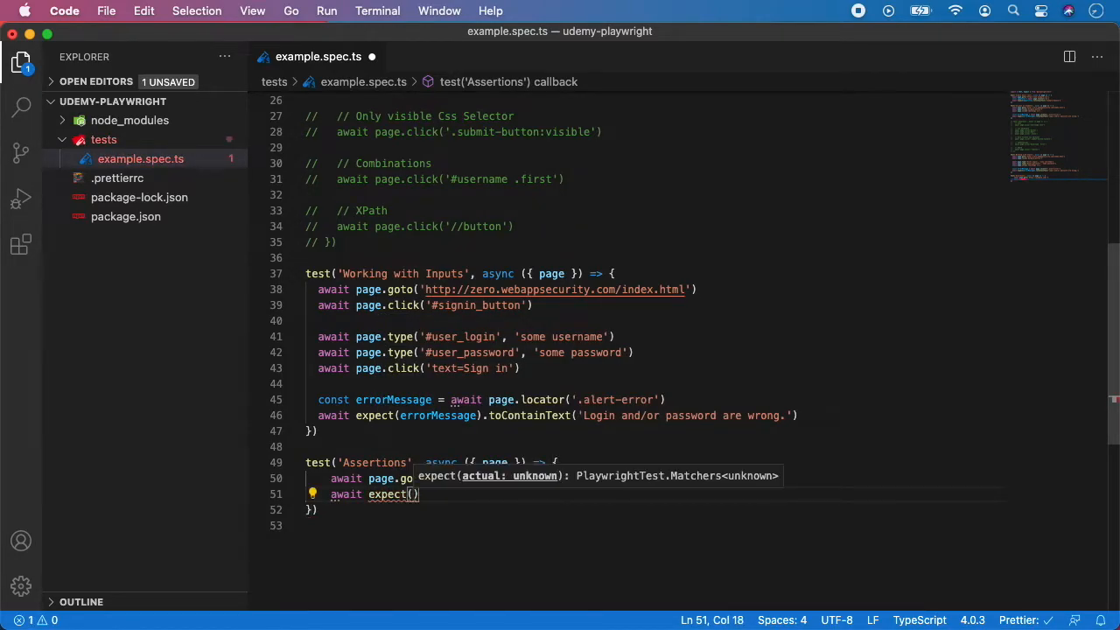
type("page")
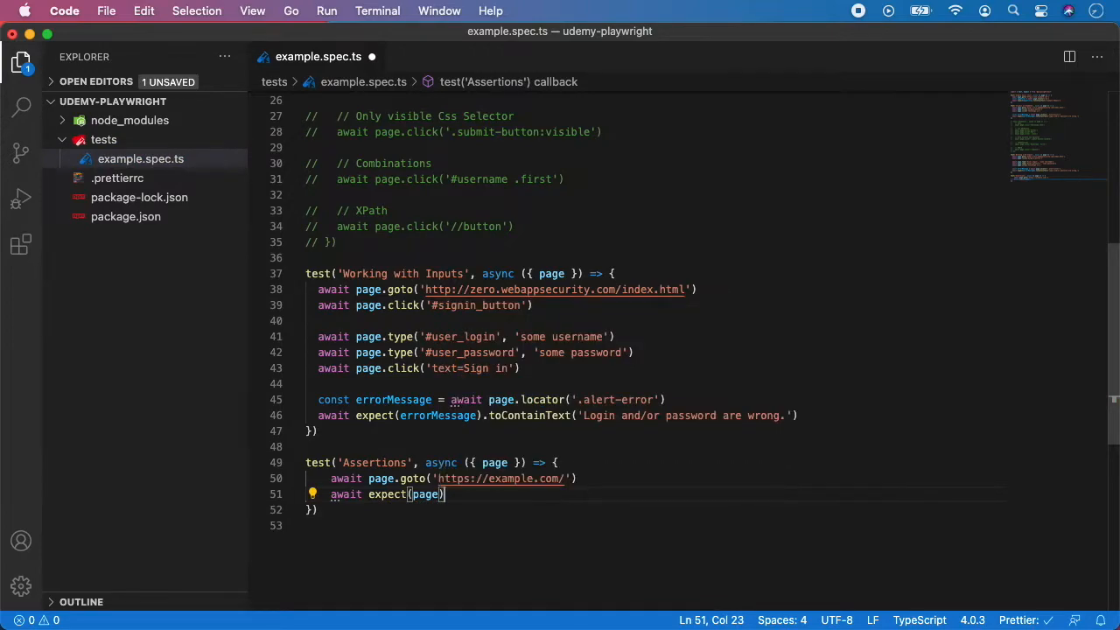
type(".t")
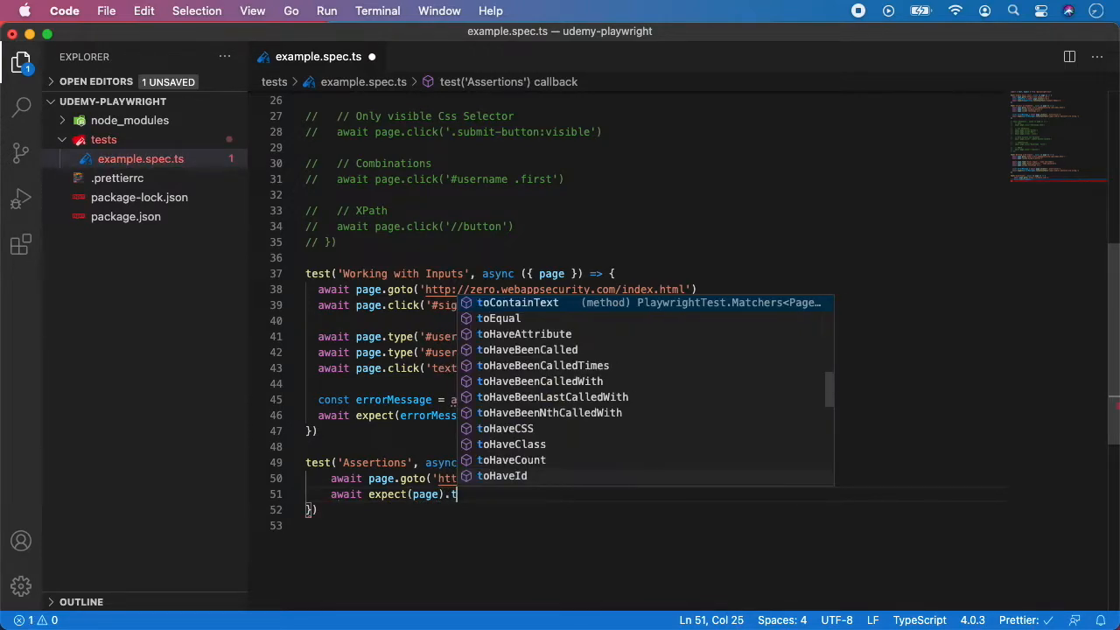
type("oHaveURL")
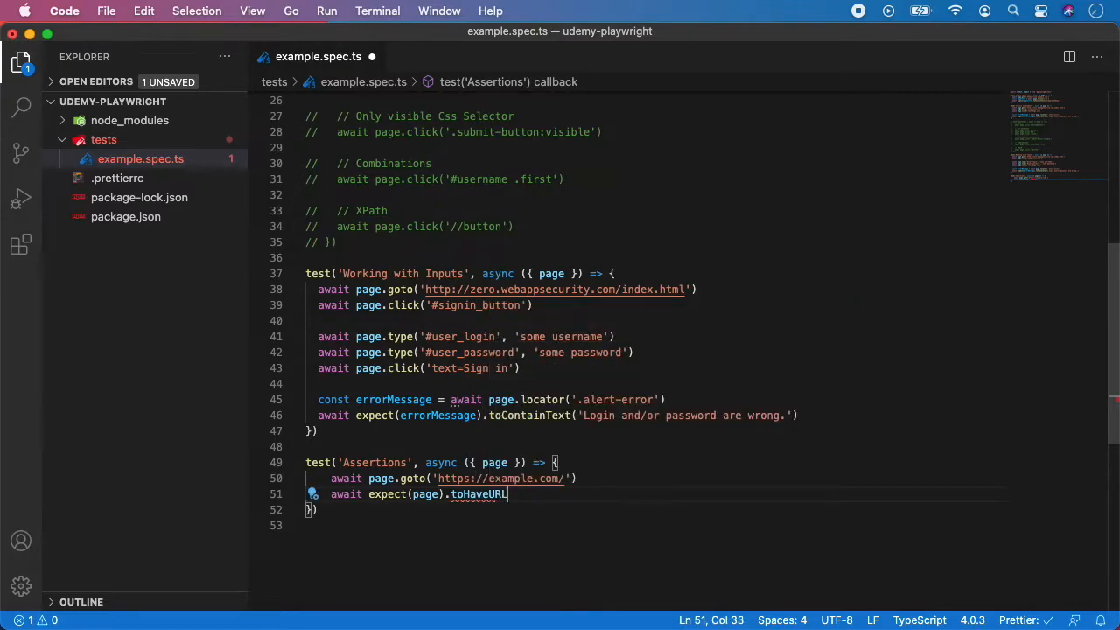
type("('https://example.com/")
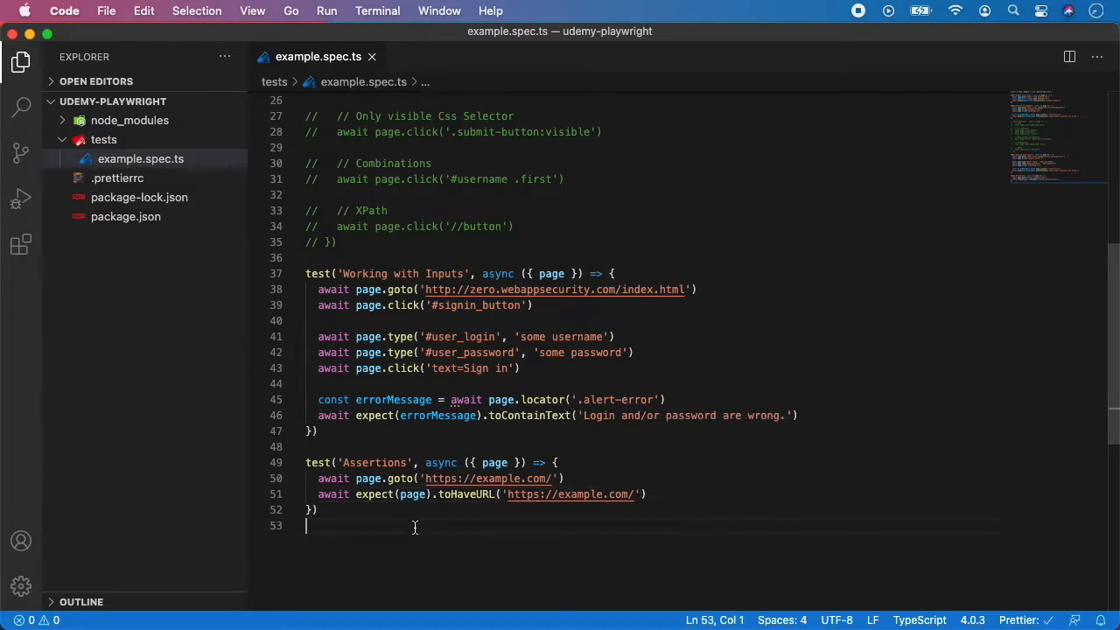
mouse_move(422, 526)
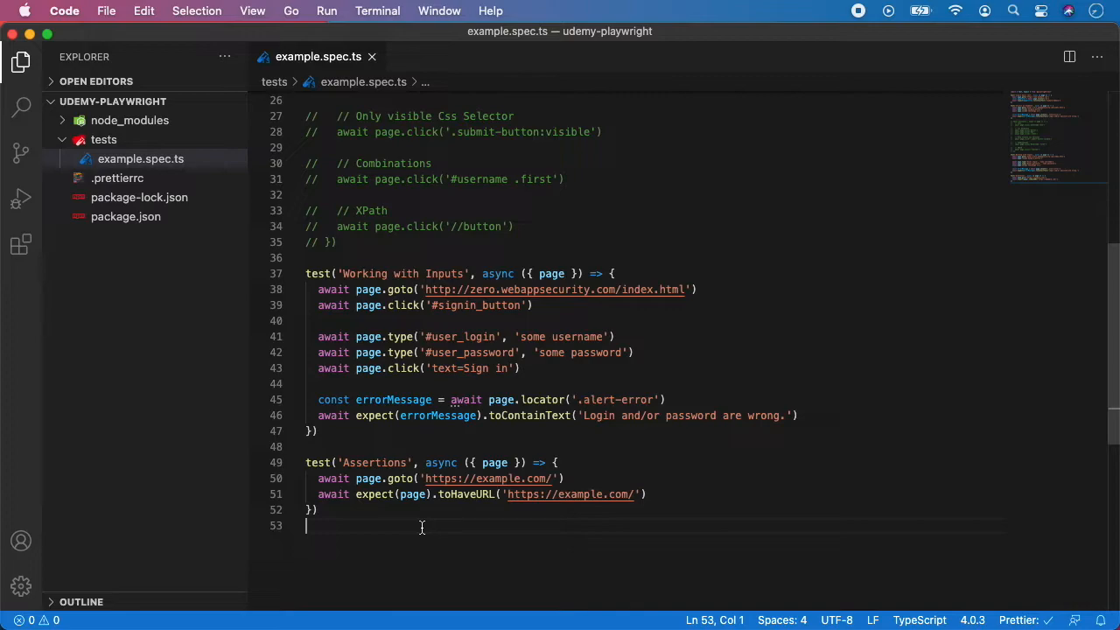
mouse_move(645, 425)
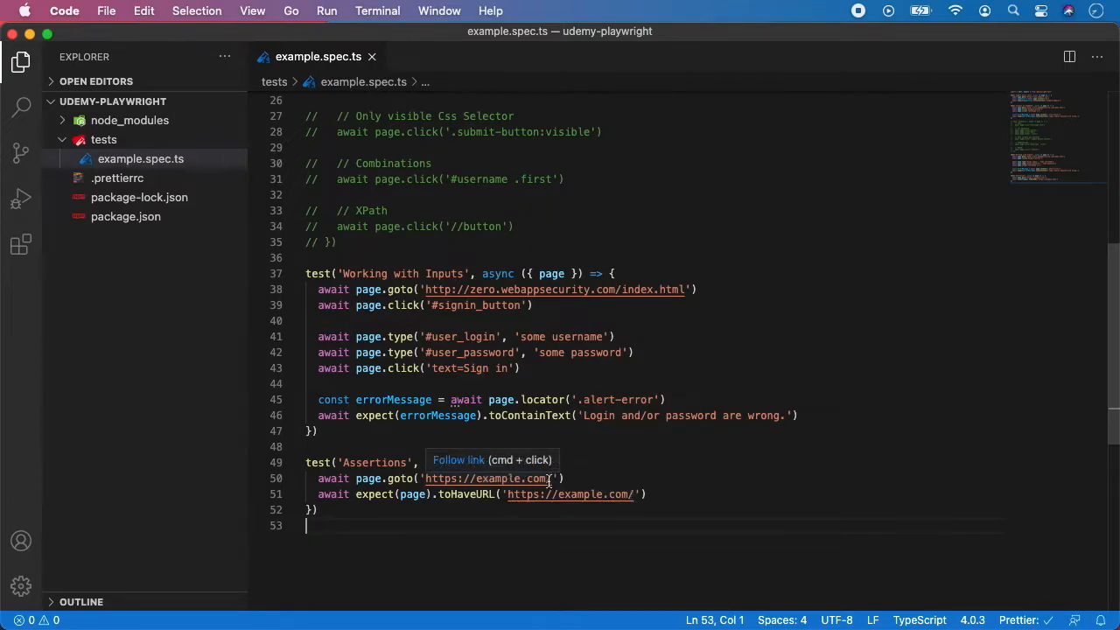
mouse_move(585, 478)
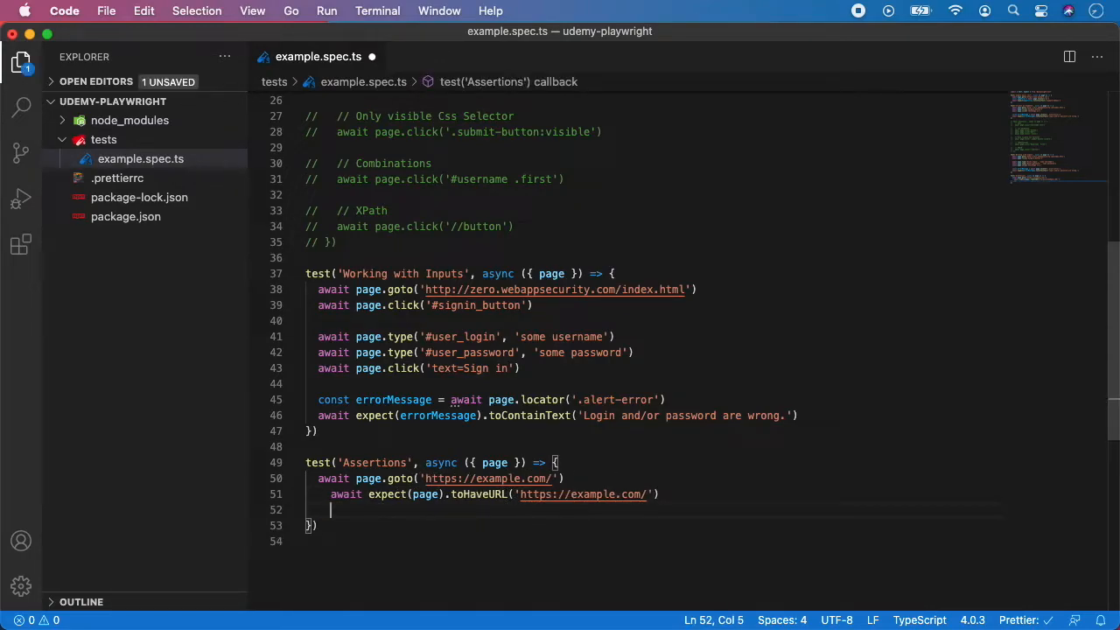
Type await expect(page).toHaveTitle("") with empty quotes on a new line.
type("await")
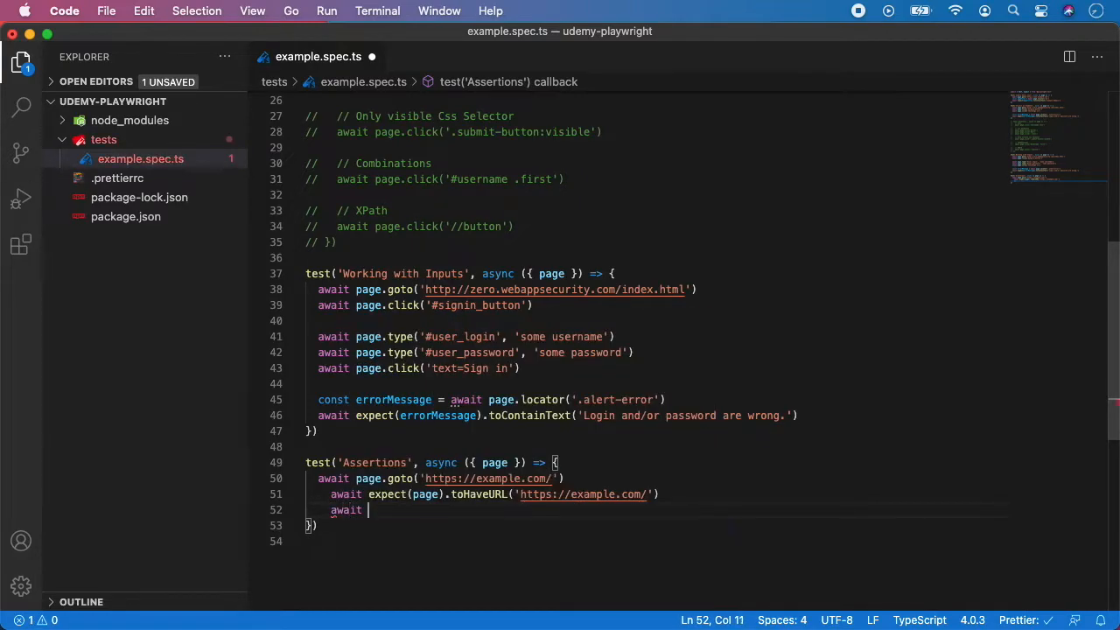
type("expect")
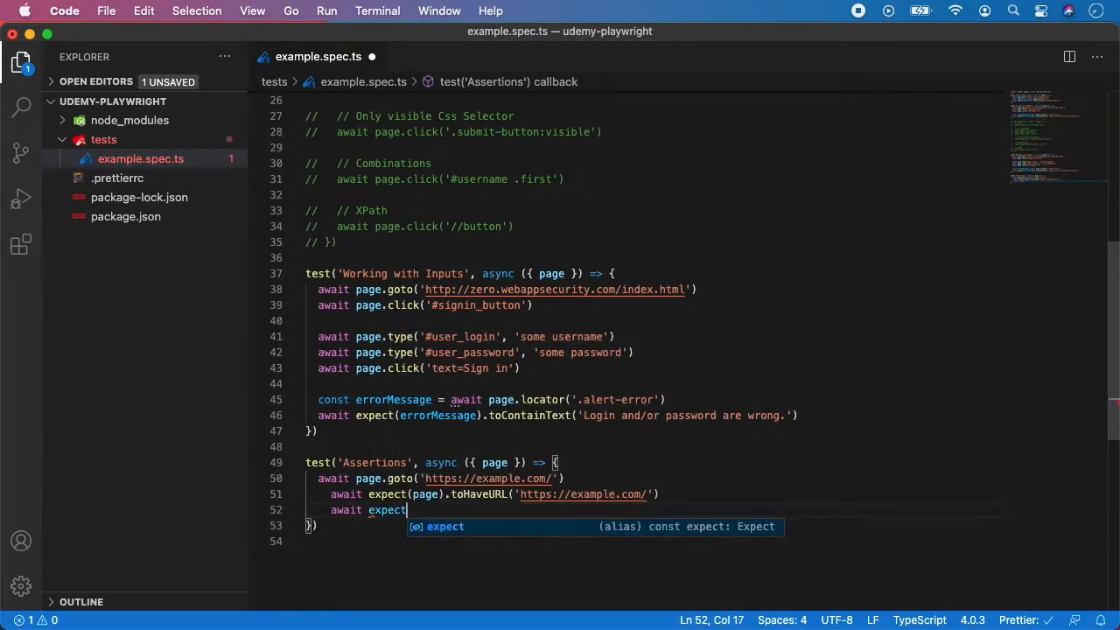
type("(page)")
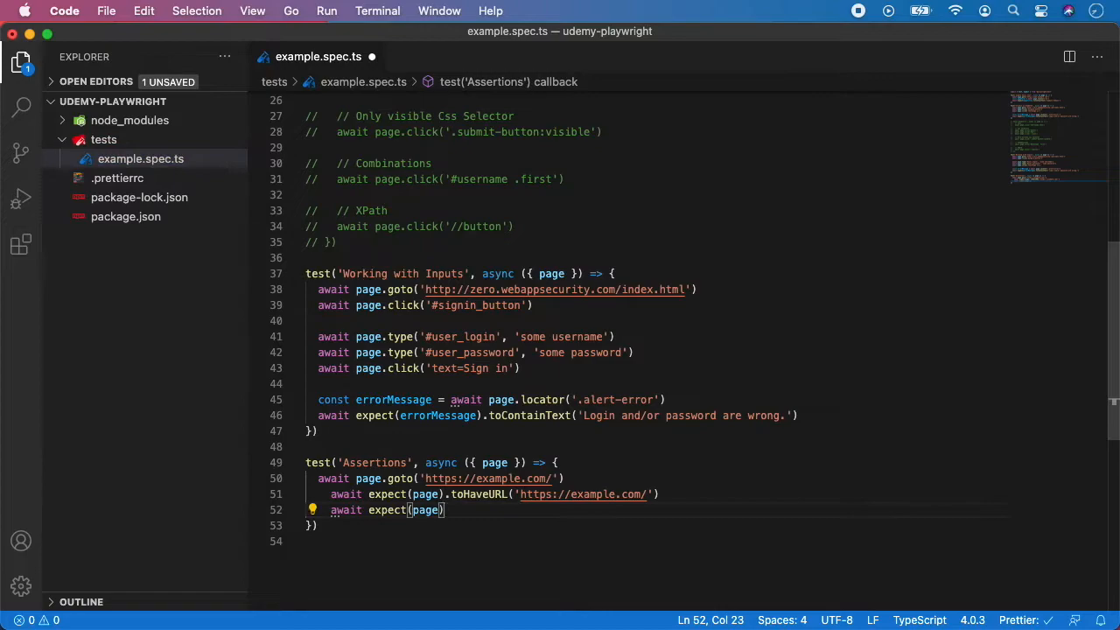
type(".toHaveTitle")
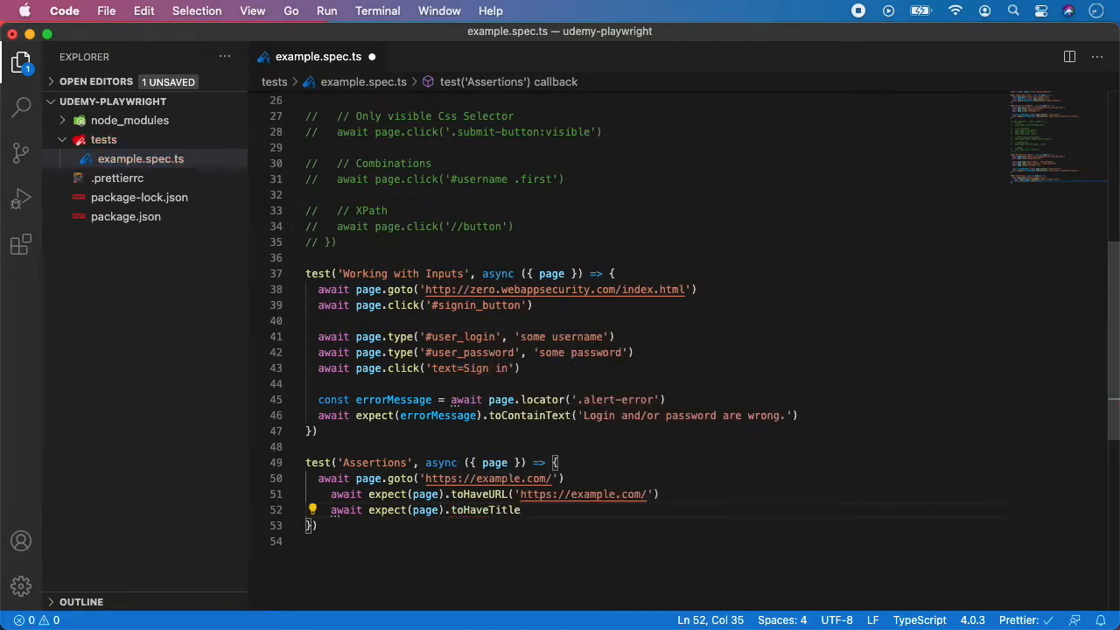
type("(\"\")")
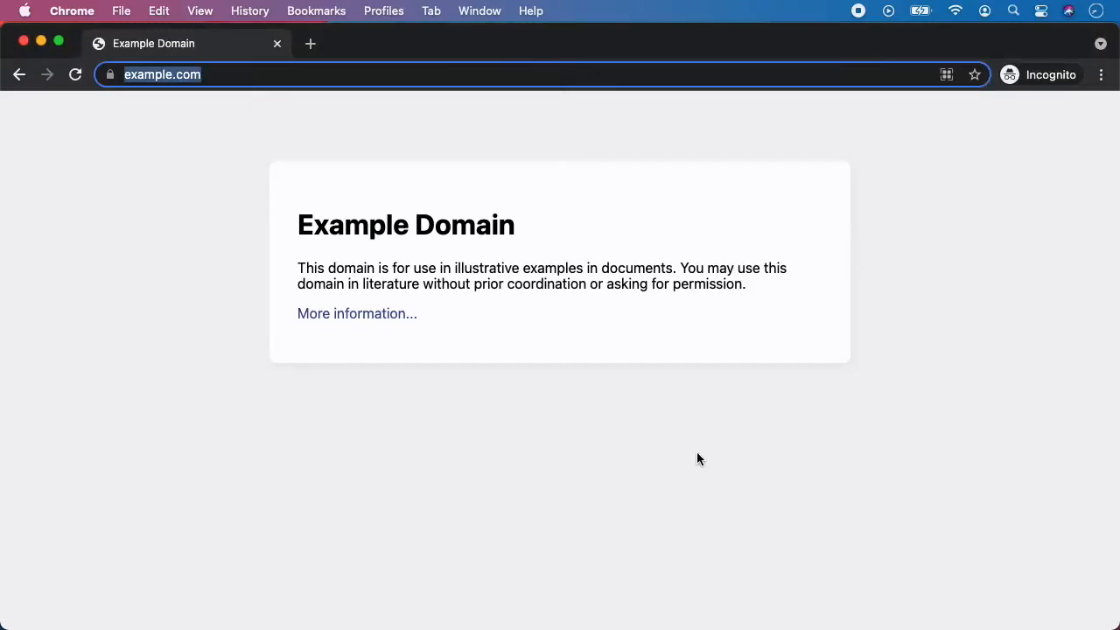
Inspect the Example Domain page's body and div elements in Chrome DevTools.
right_click(697, 458)
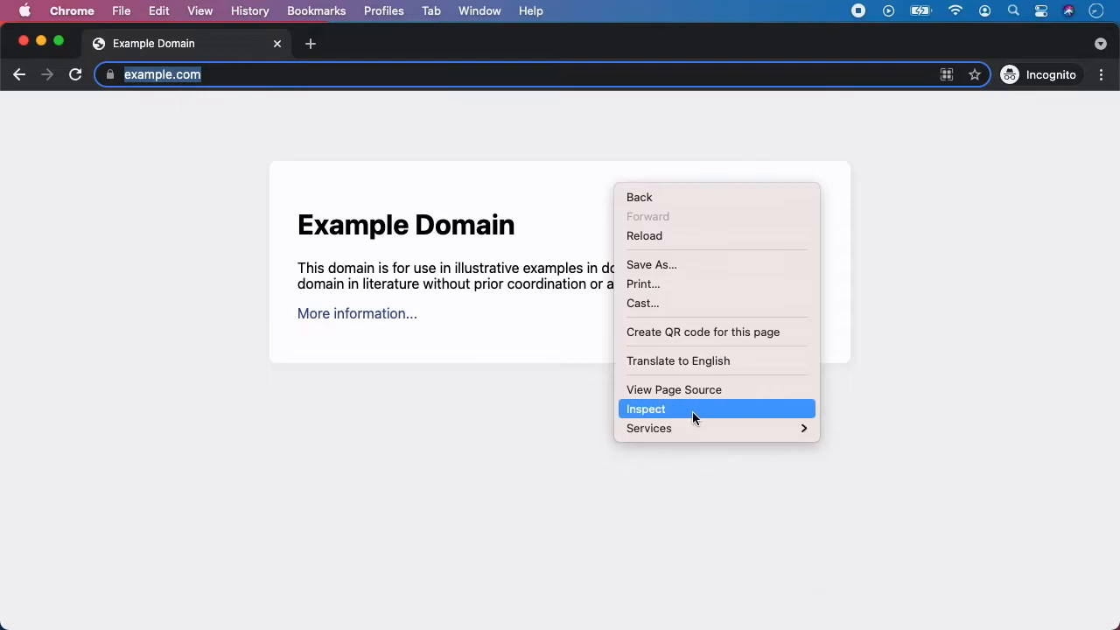
left_click(645, 408)
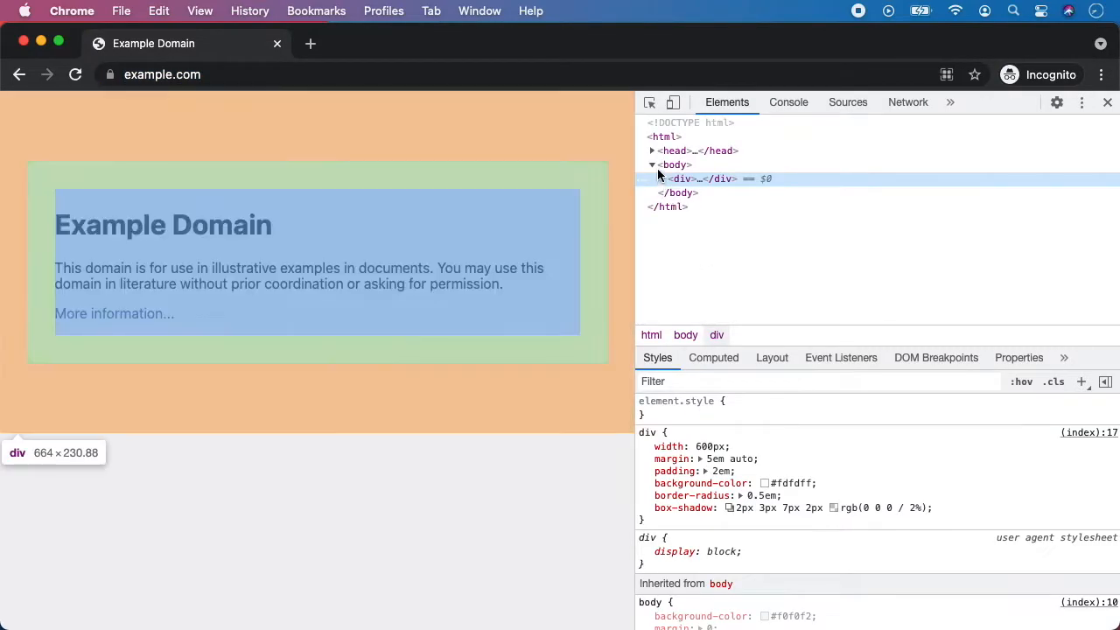
left_click(652, 150)
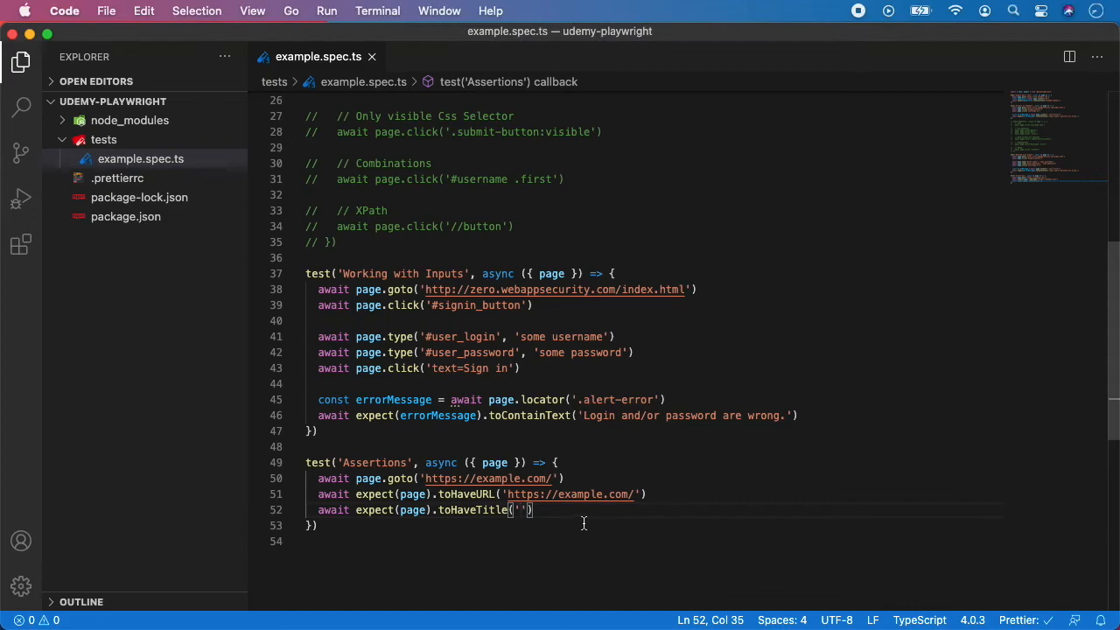
Fill the toHaveTitle quotes with 'Example Domain' and start a new line below.
type("Example Domain")
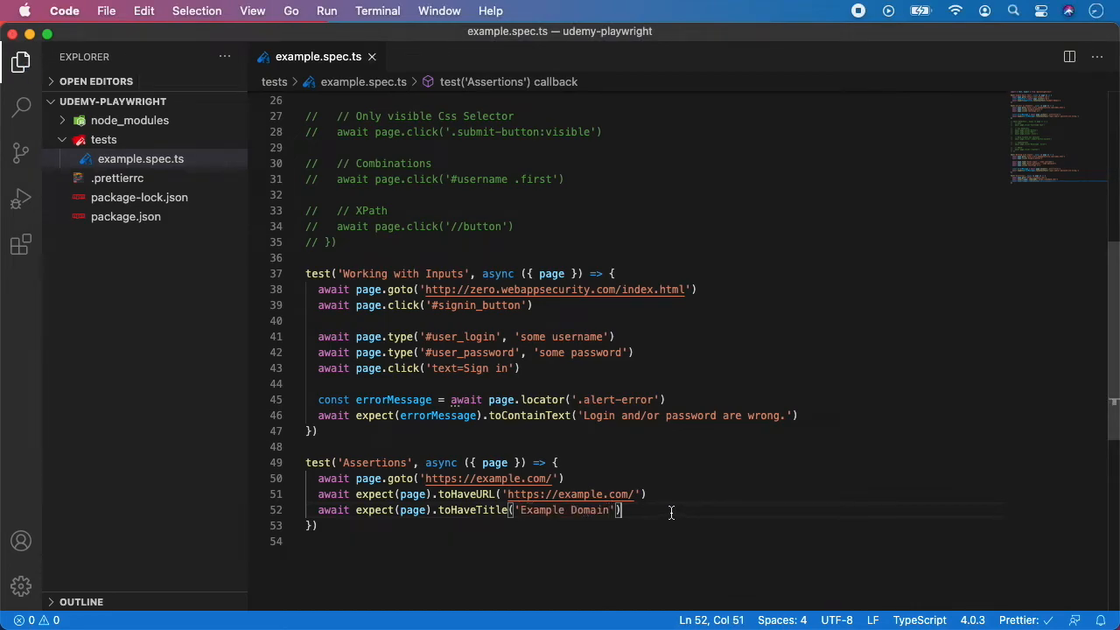
key("enter")
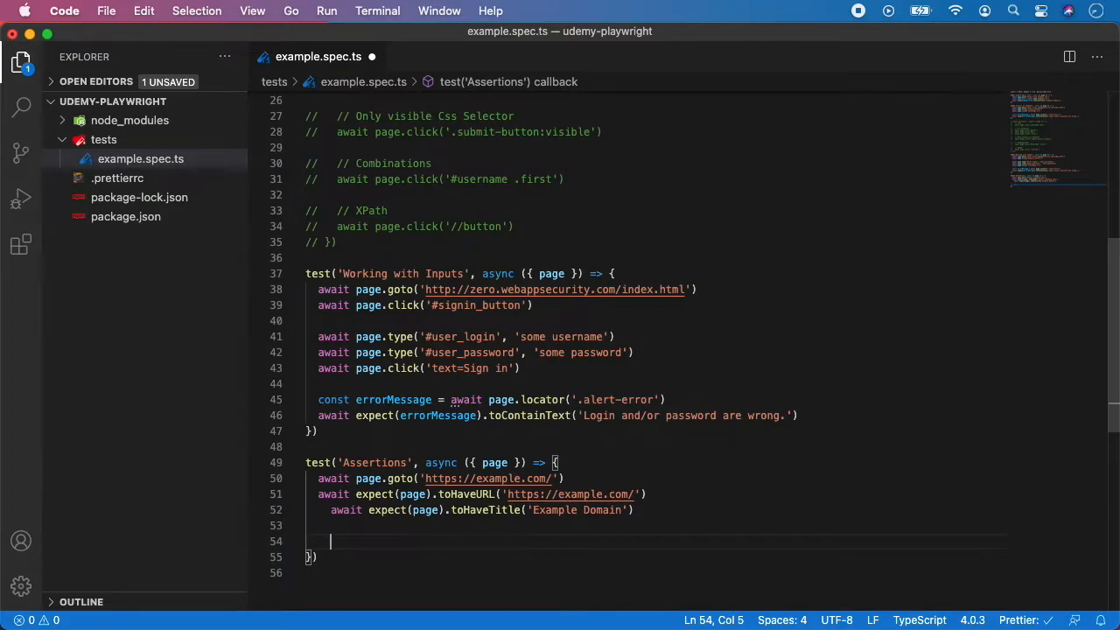
Type const element = await page.locator("h1") on the new line.
type("const")
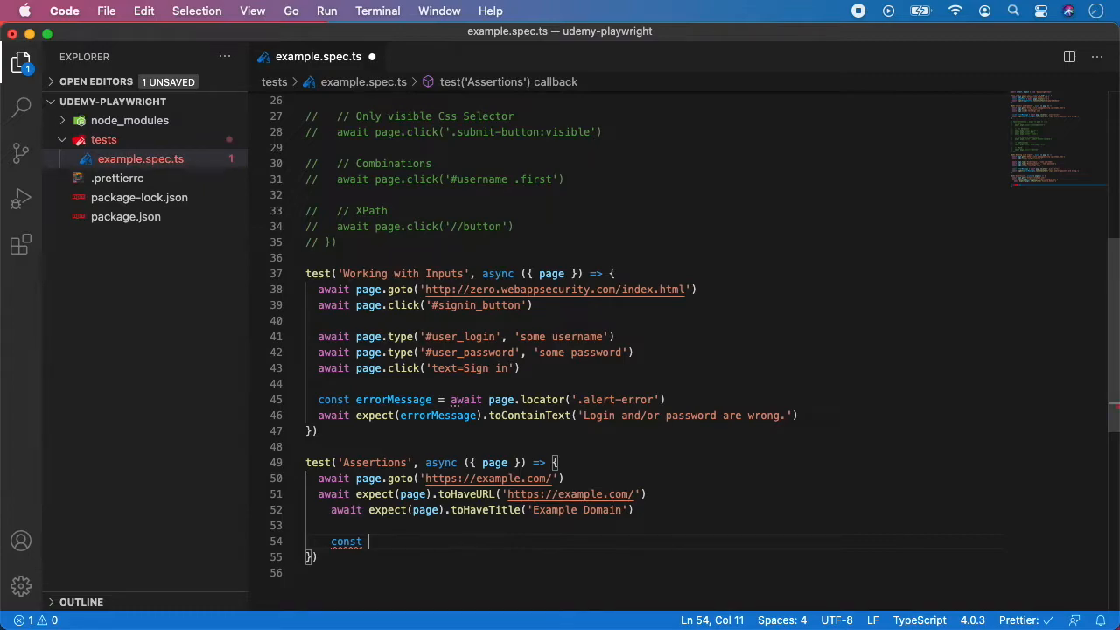
type("element")
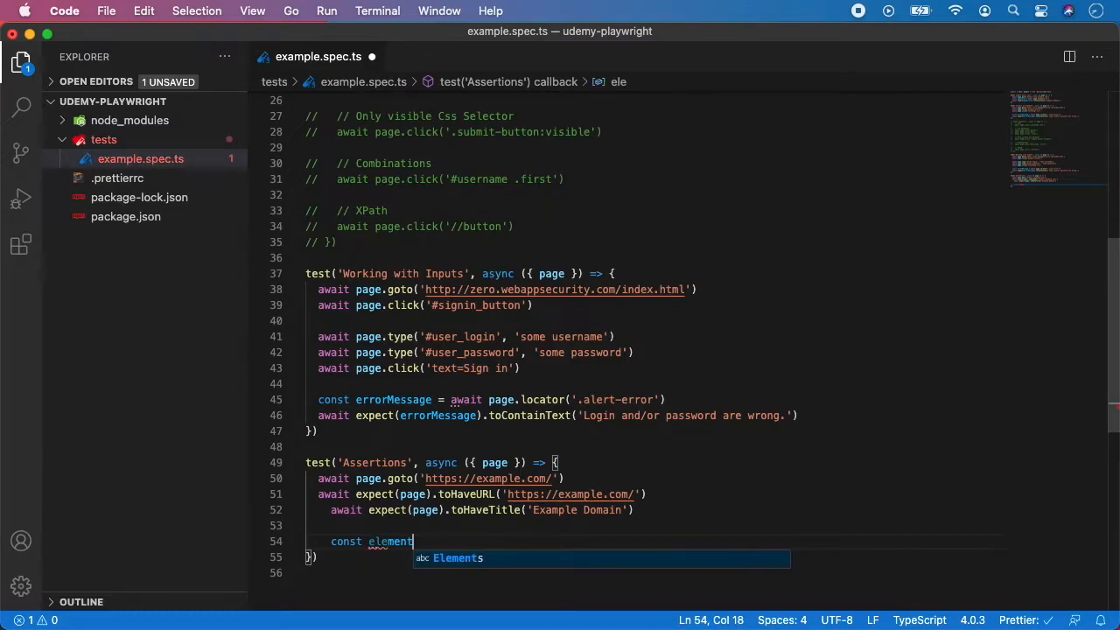
type("= await")
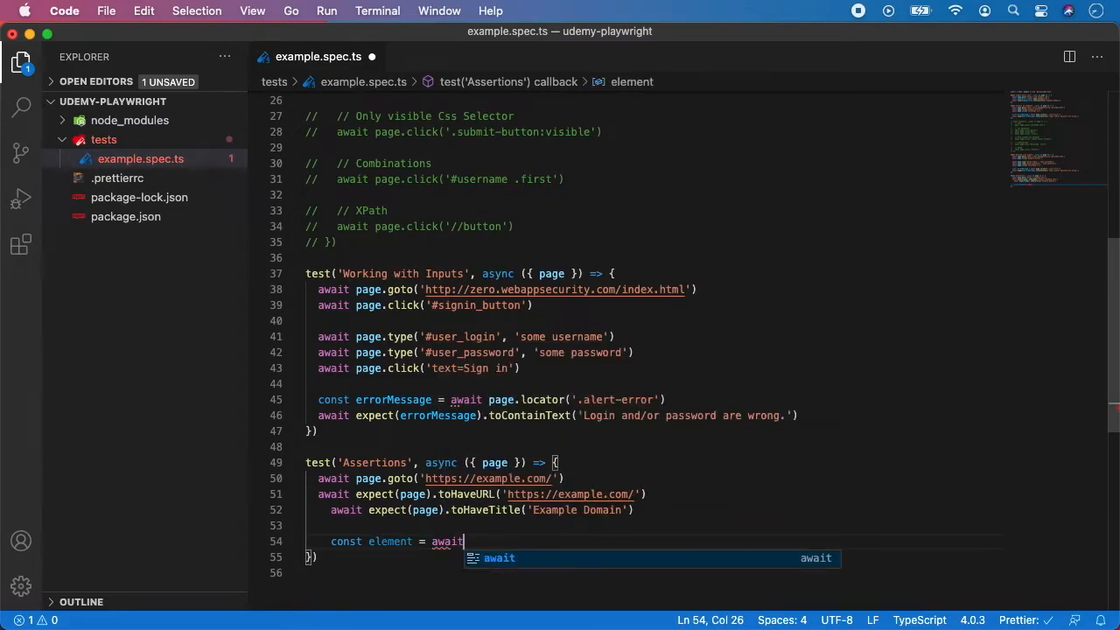
type("page.locator(")
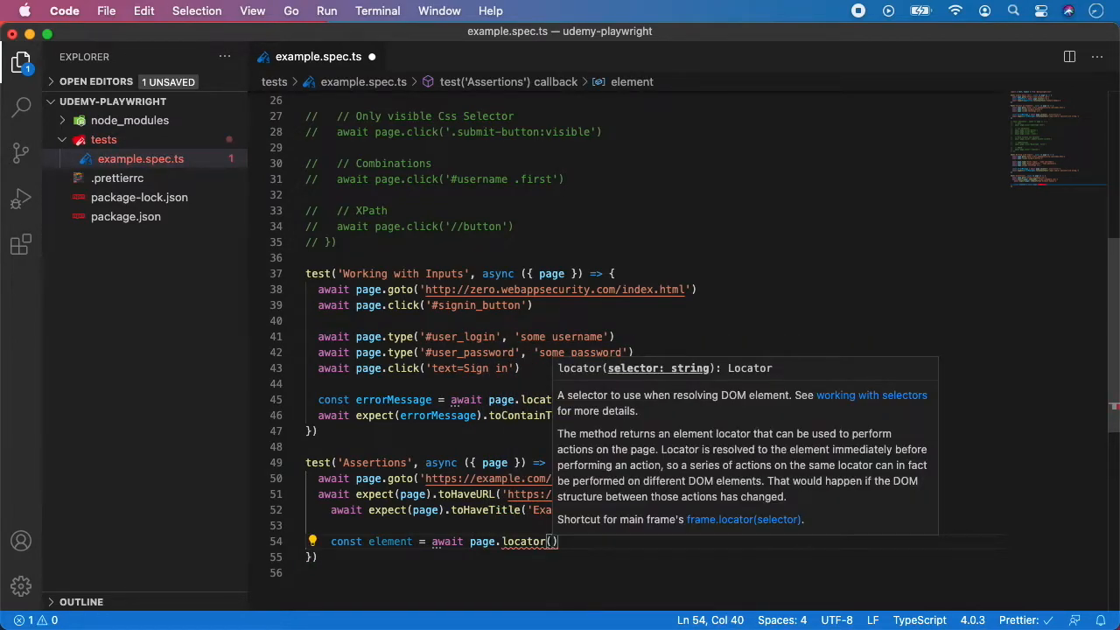
type("\"h1\"")
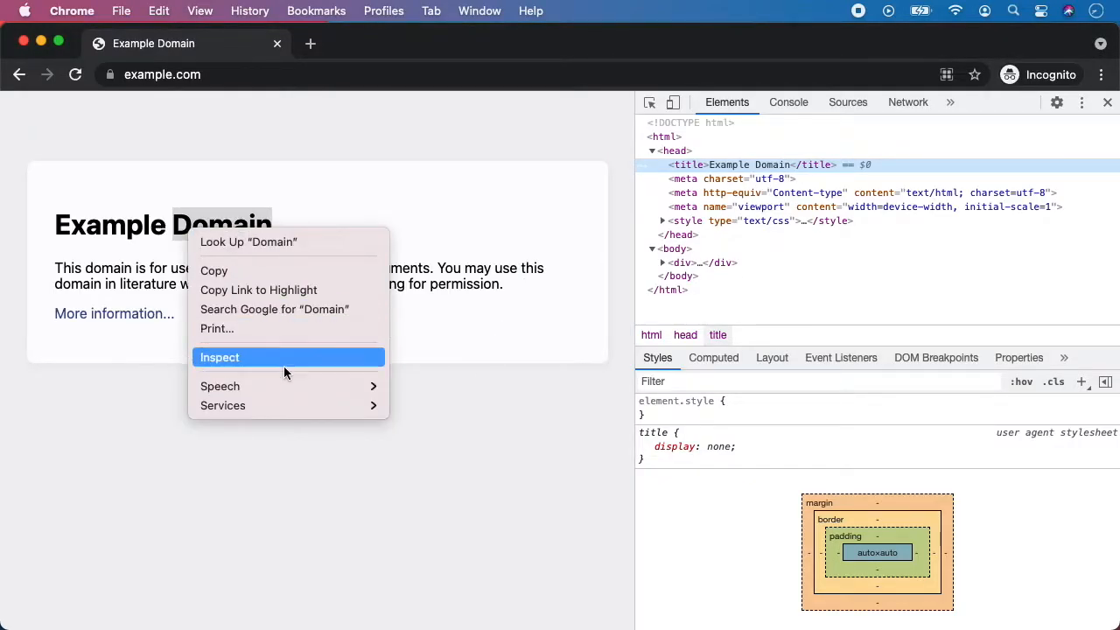
Inspect the 'Example Domain' heading in DevTools to confirm it is an h1.
left_click(219, 357)
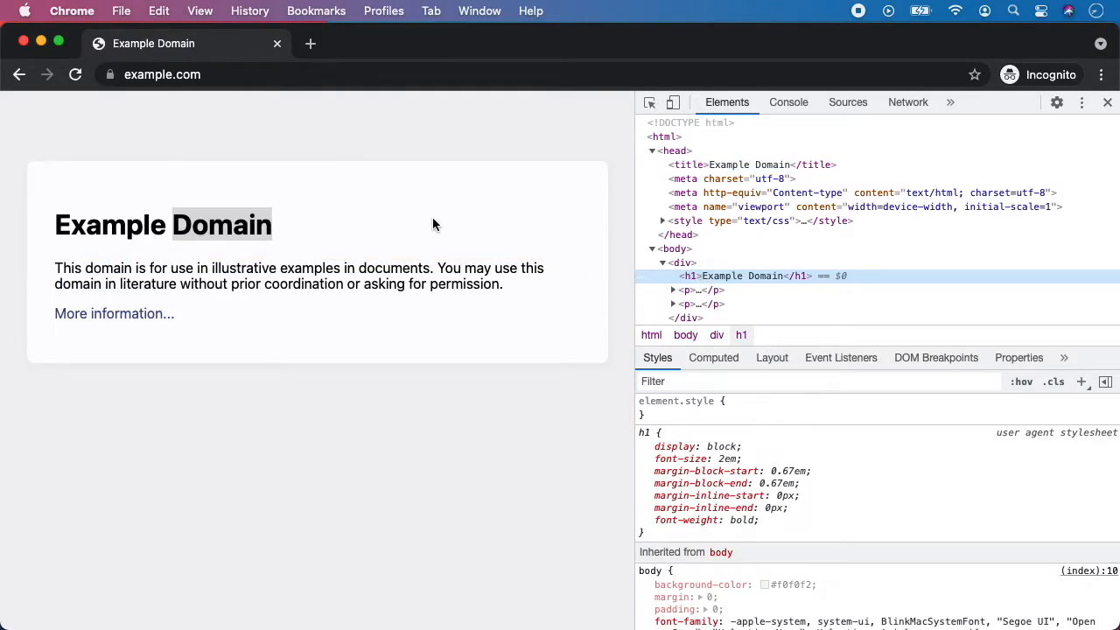
mouse_move(318, 226)
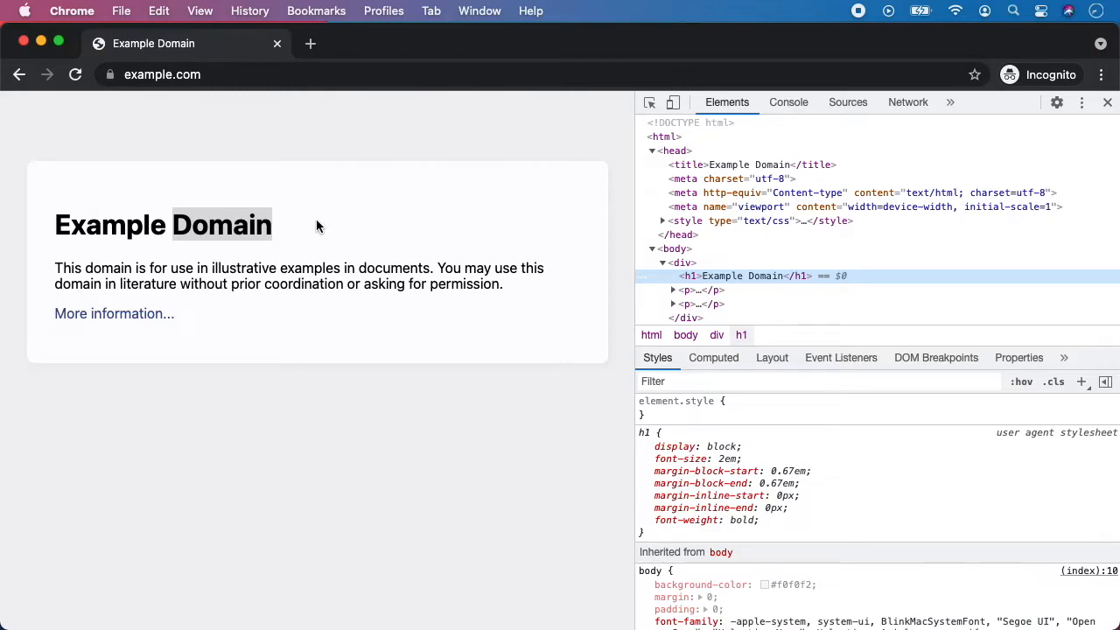
mouse_move(380, 225)
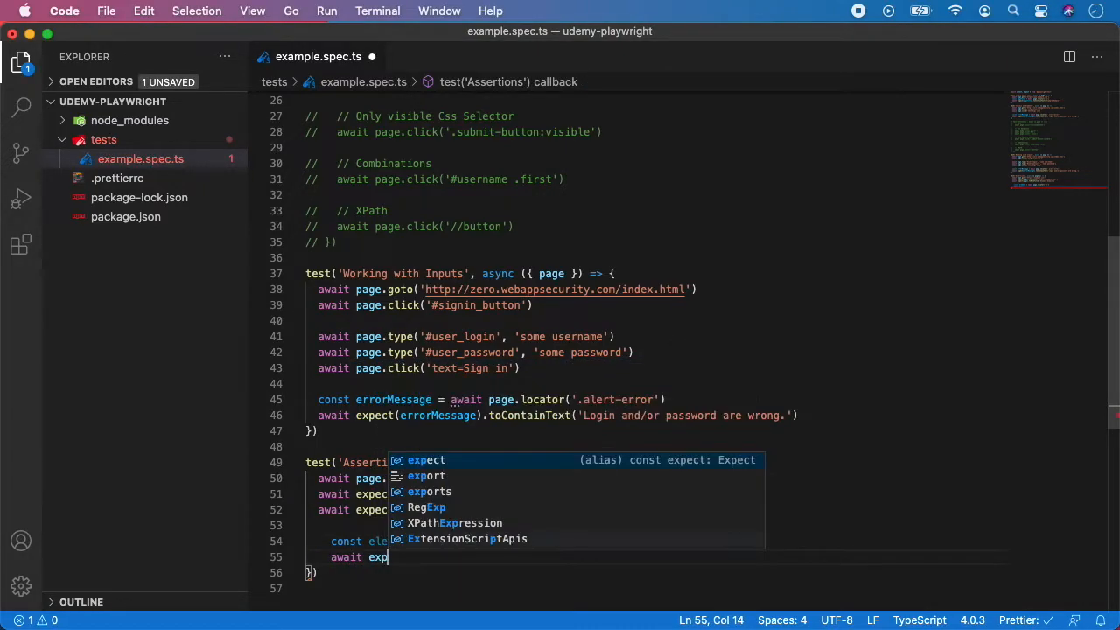
Add await expect(element).toBeVisible(), save, and begin another await line.
type("ect/ele")
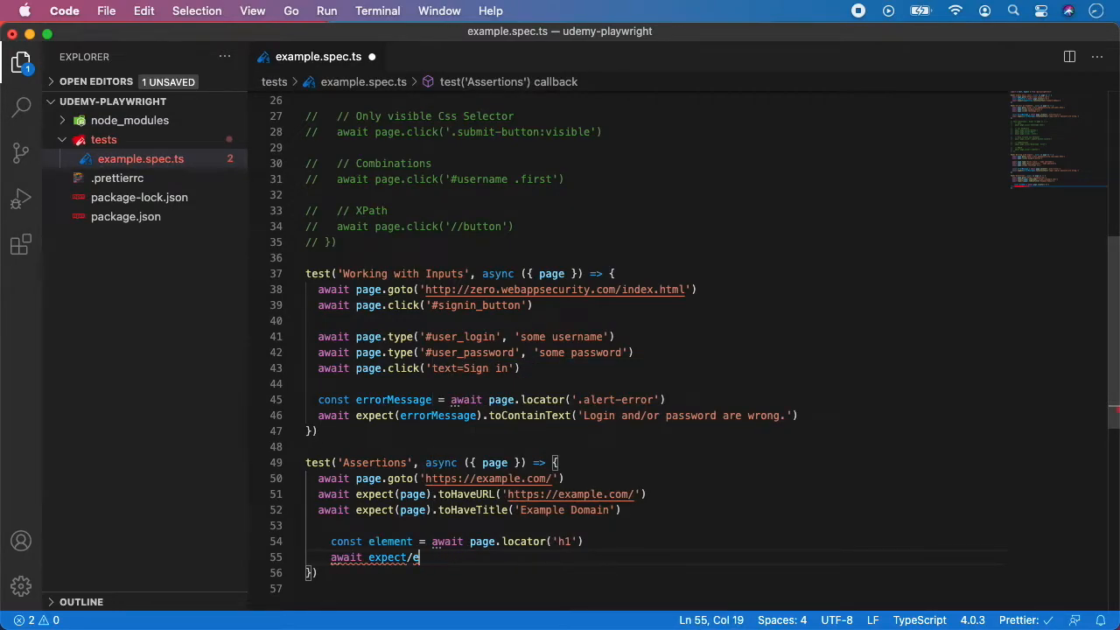
type("ement)")
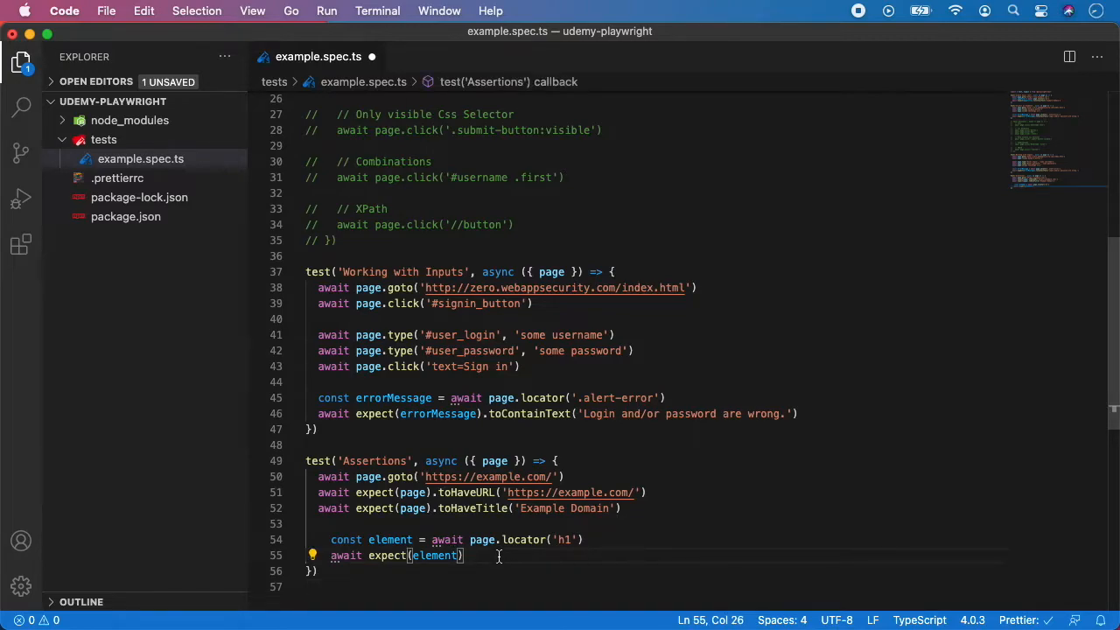
type(".toBeVisible(")
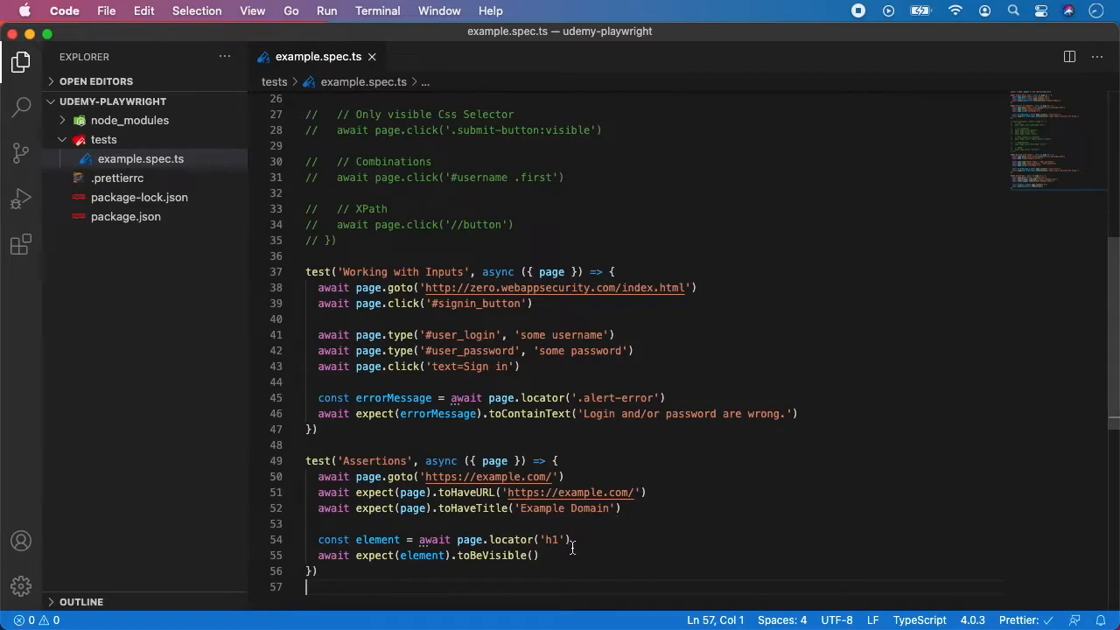
type("await")
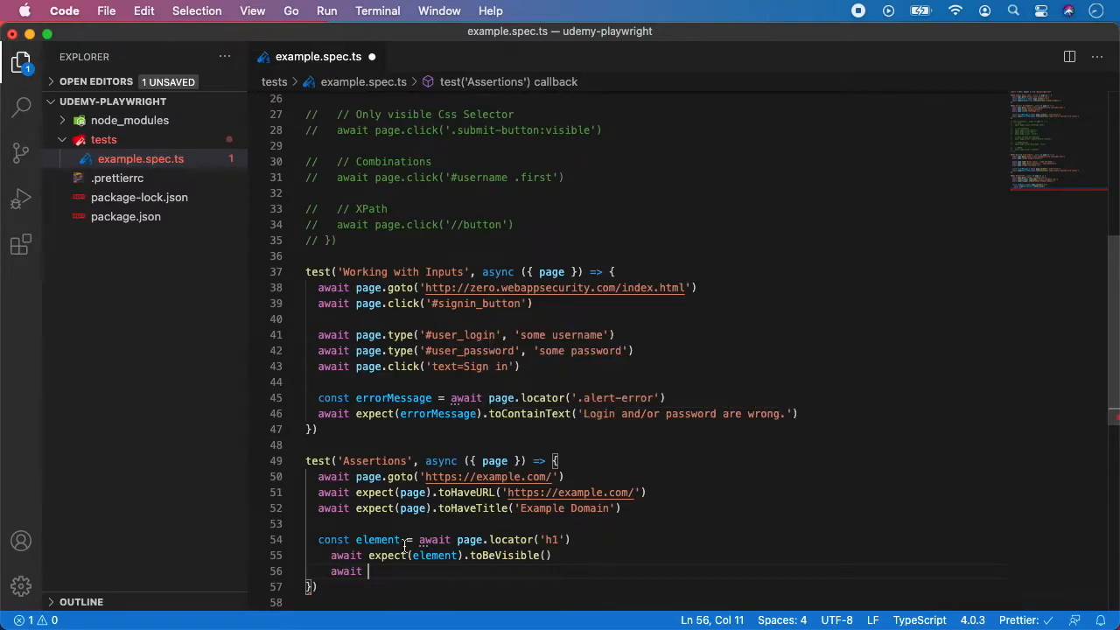
mouse_move(726, 541)
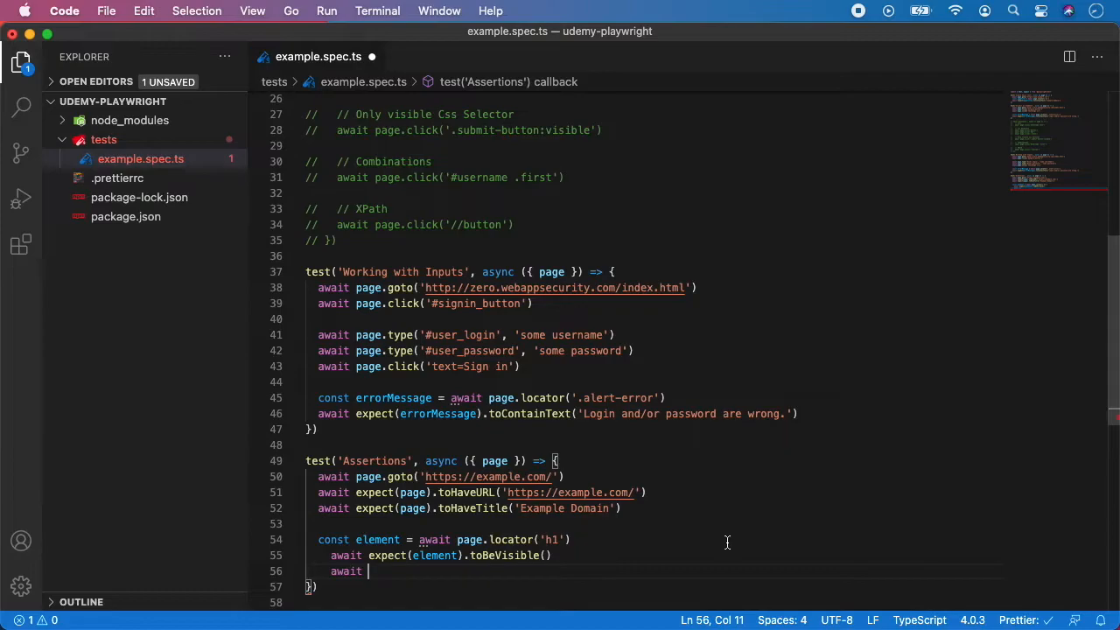
Add await expect(element).toHaveText("Example Domain") and begin the next await line.
type("expec")
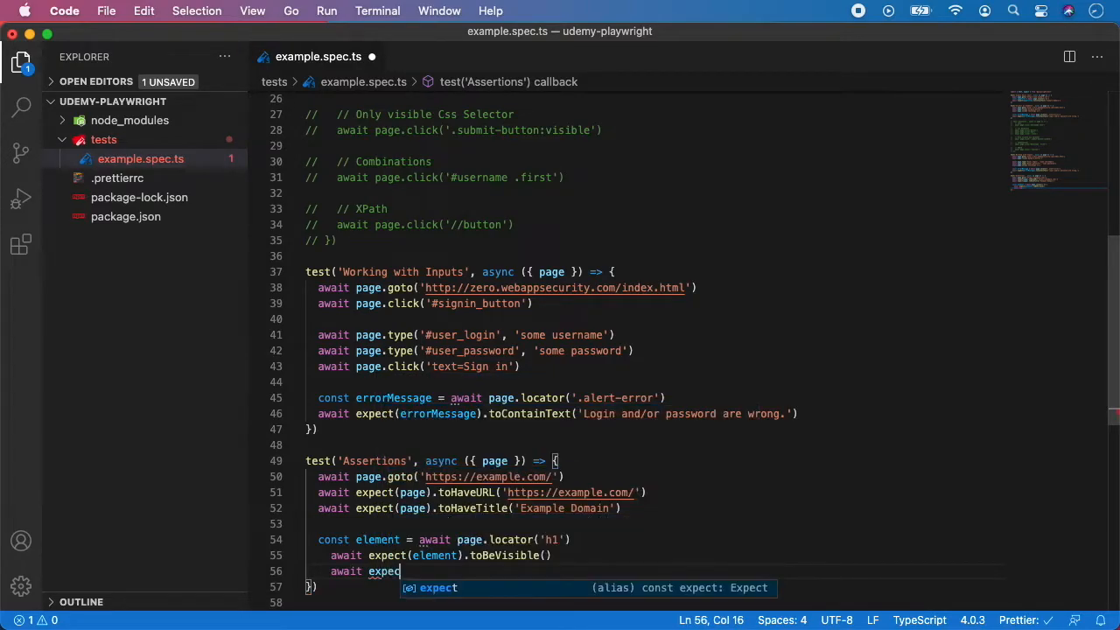
type("(eleme")
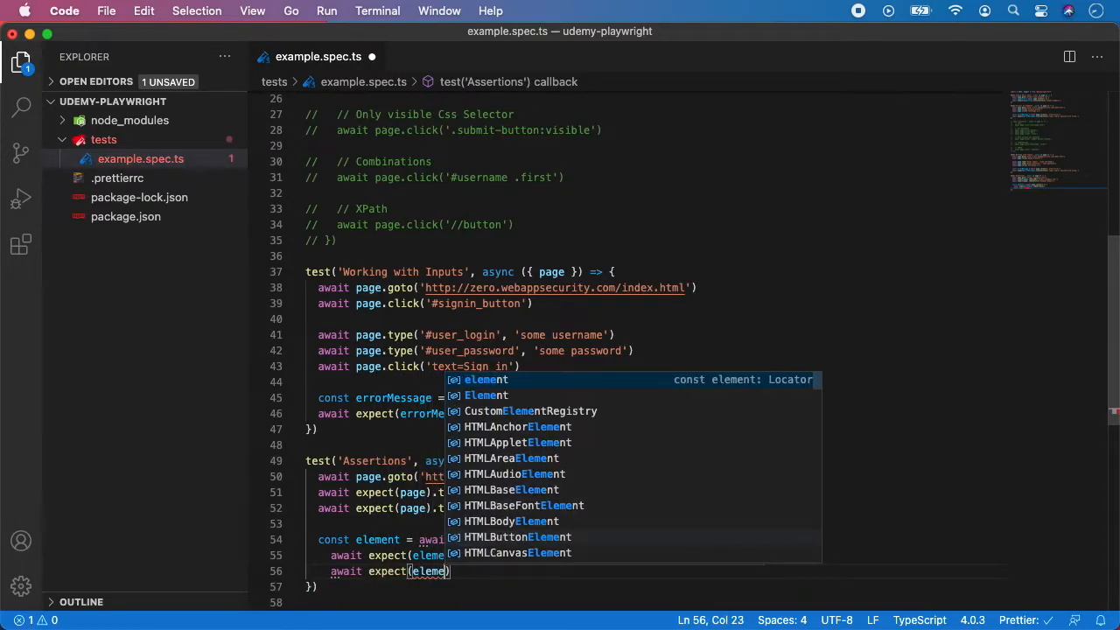
type(".toHaveText")
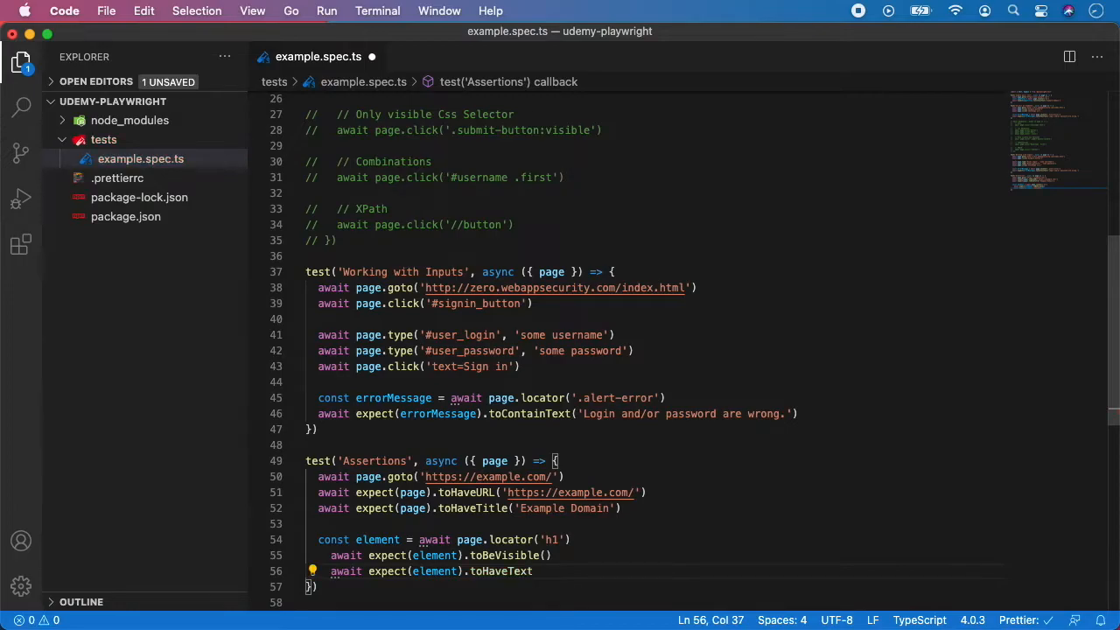
type("(")
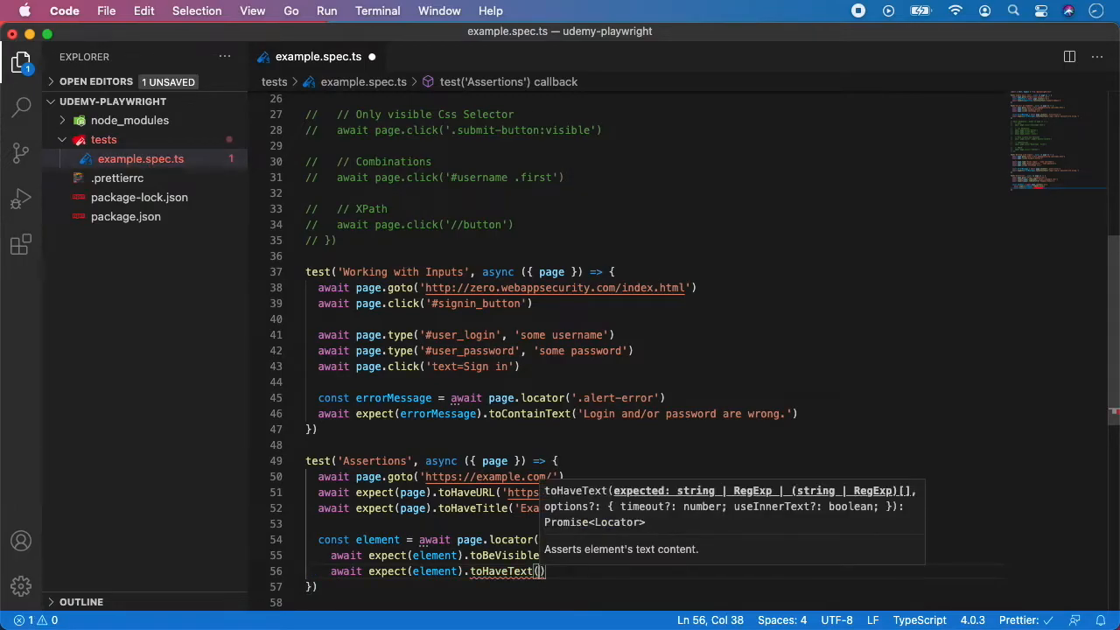
type("Example Domain'")
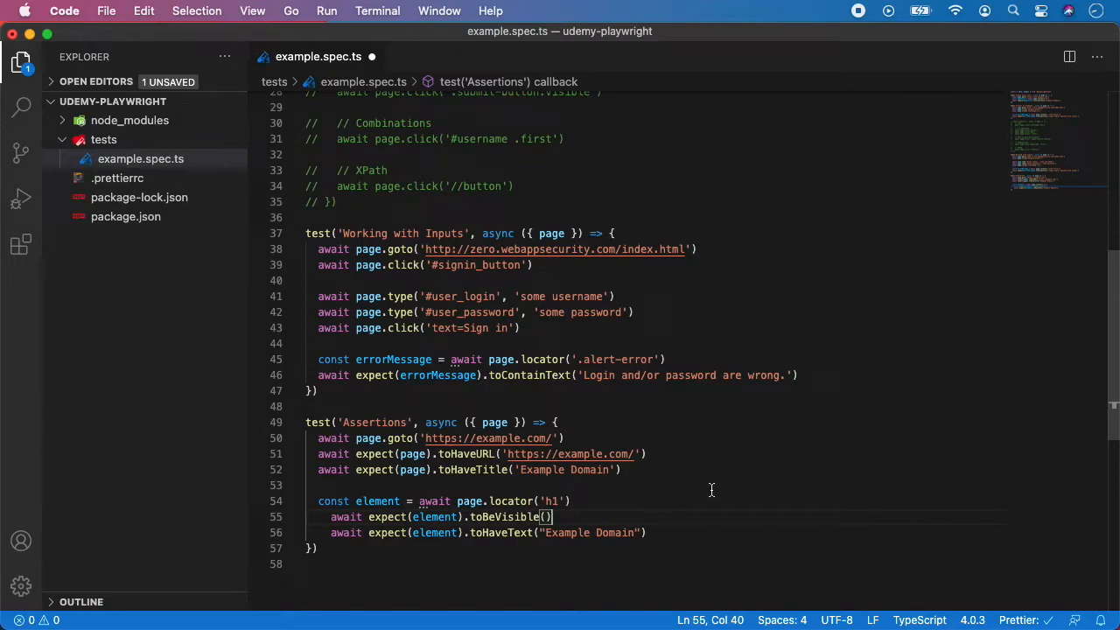
left_click(670, 532)
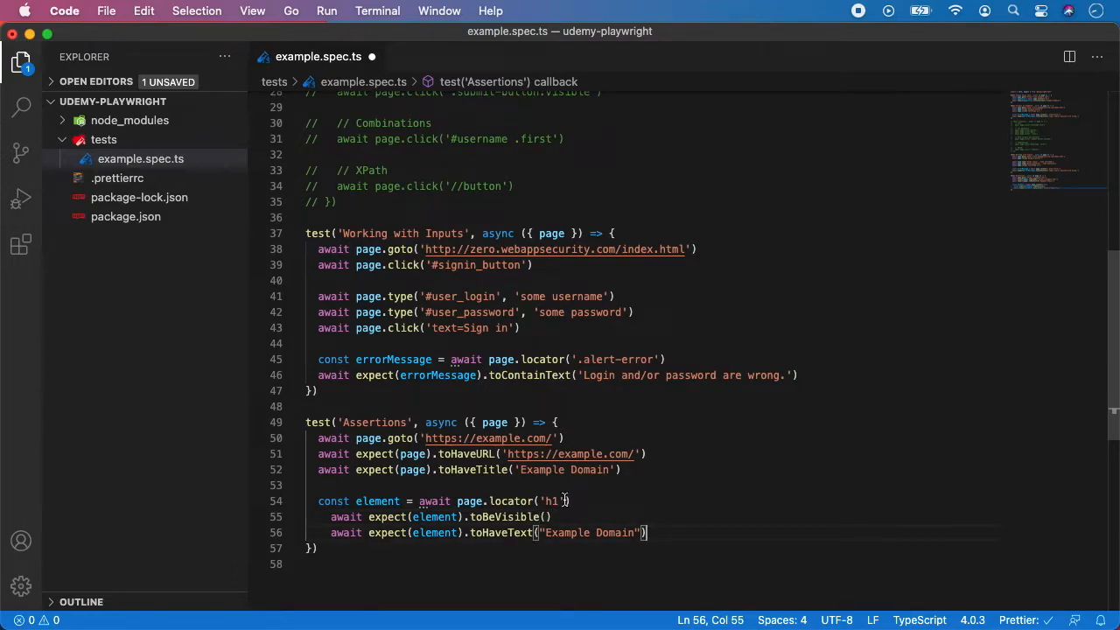
mouse_move(739, 532)
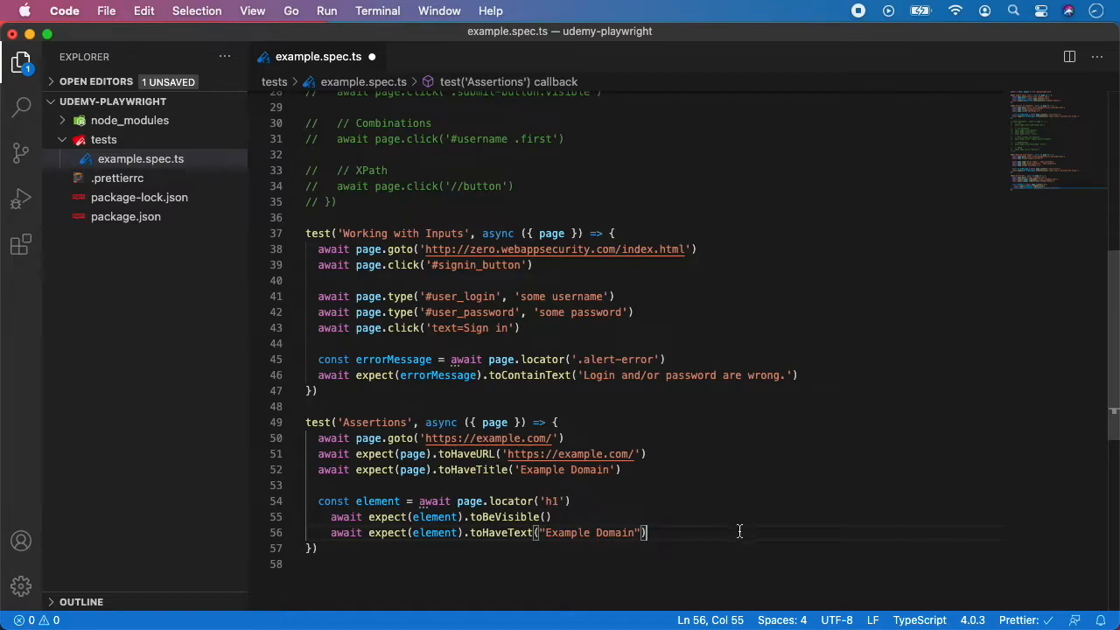
type("await expect")
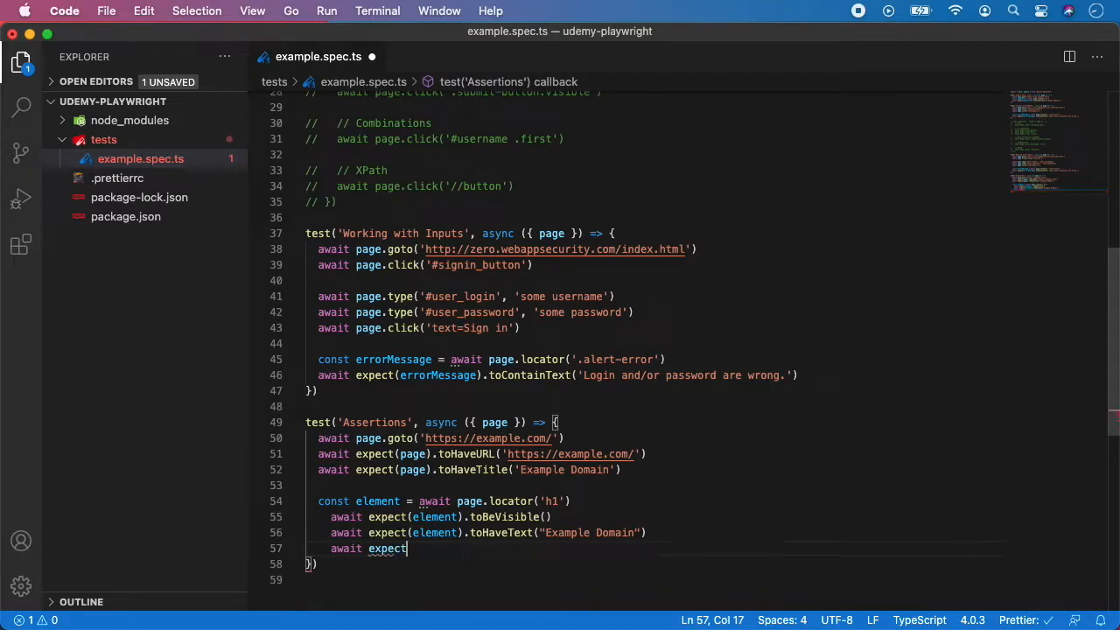
Complete the line as await expect(element).toHaveCount(1).
type("(ele")
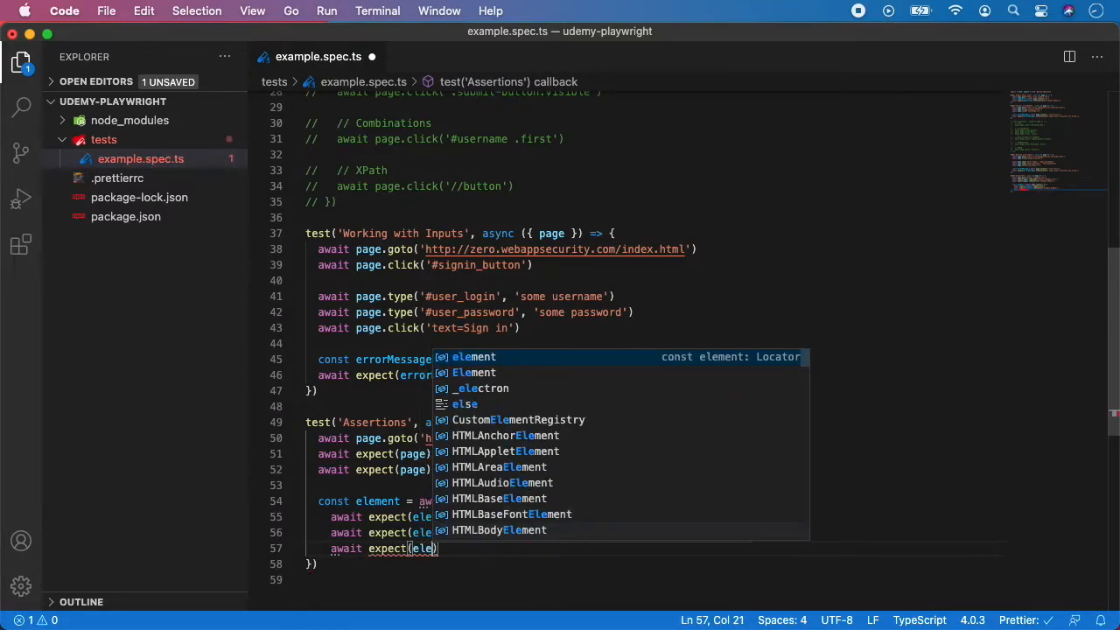
type("toHaveCount(\"")
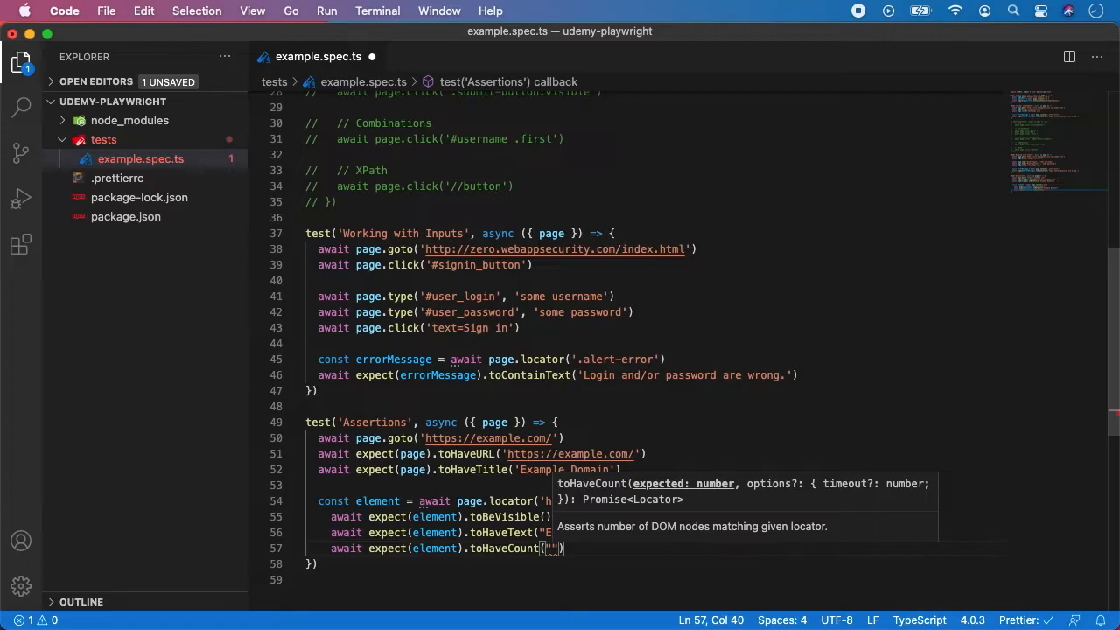
type("1")
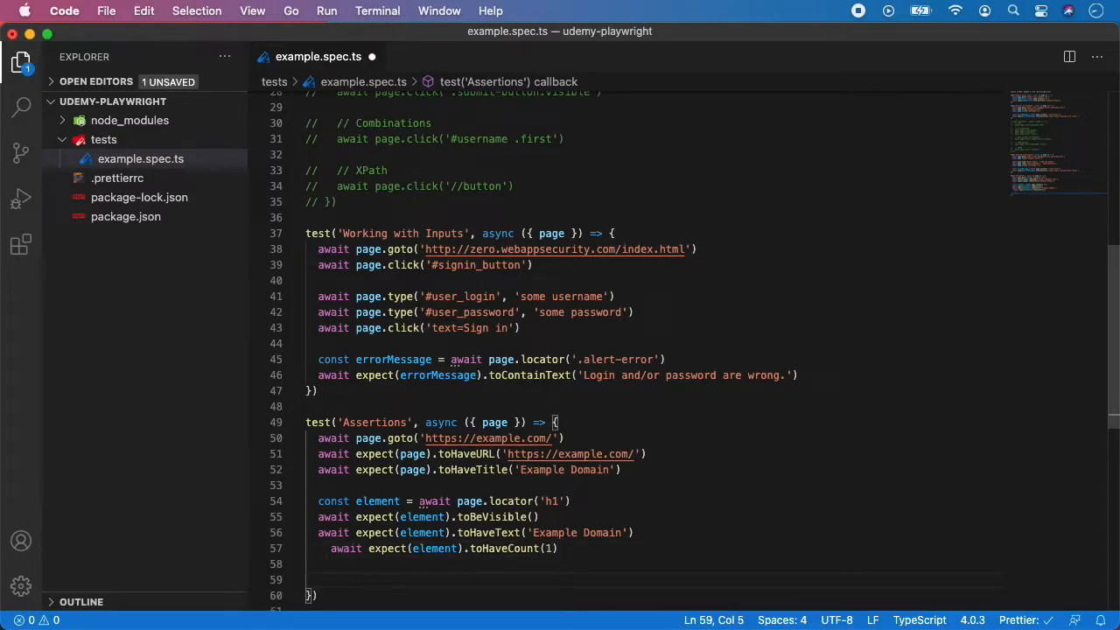
Declare const nonExistingElement = await page.locator('h5') and save the file.
type("const")
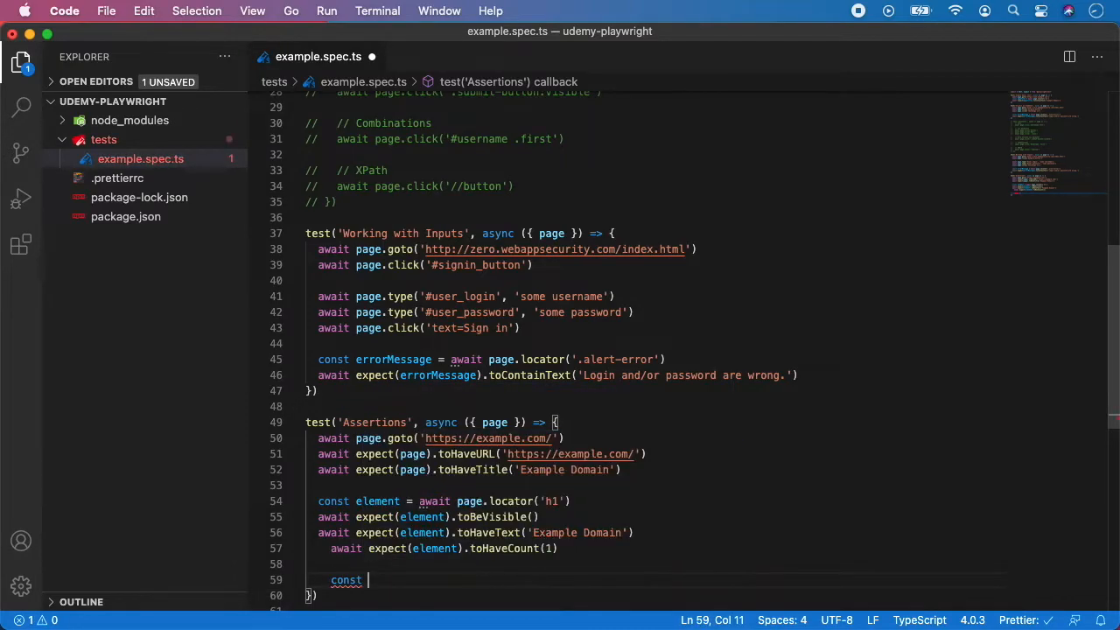
type("Non")
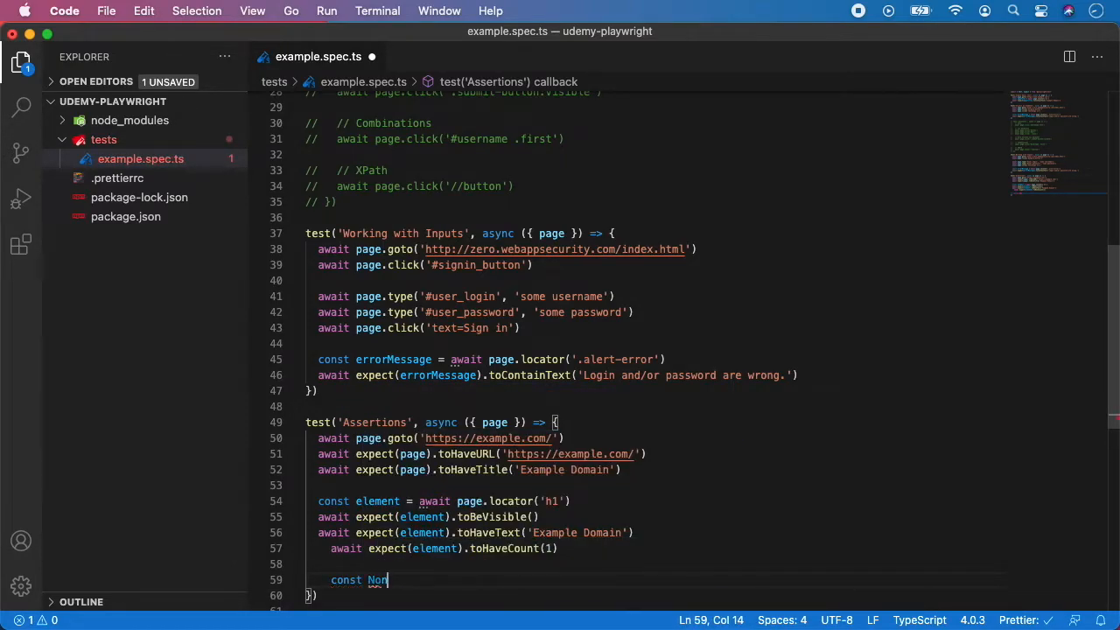
type("e")
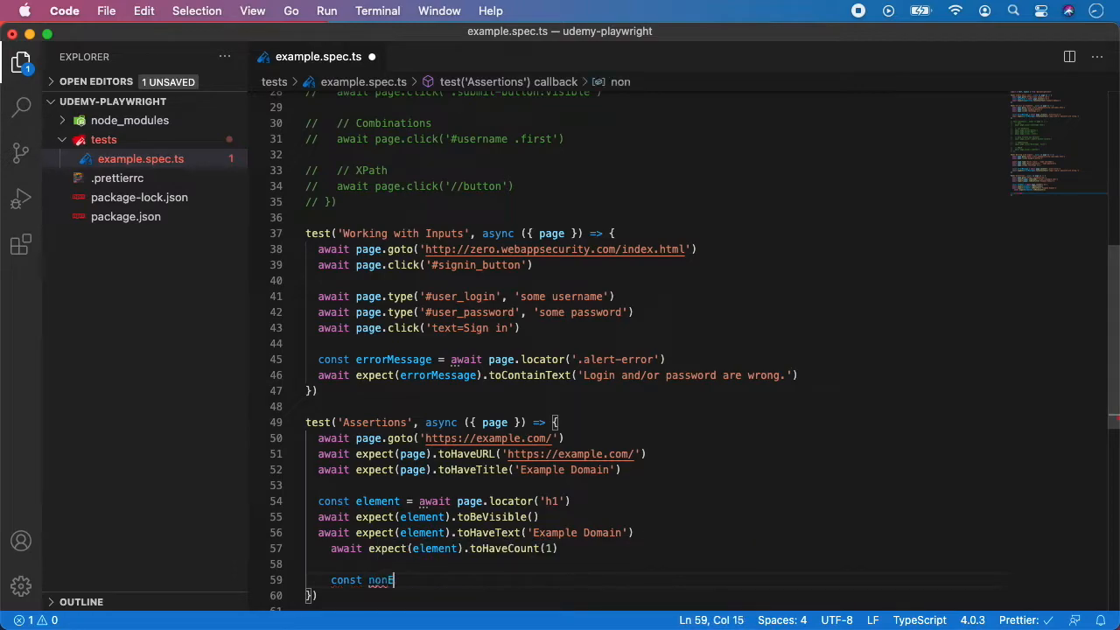
type("ExistingElement 'a")
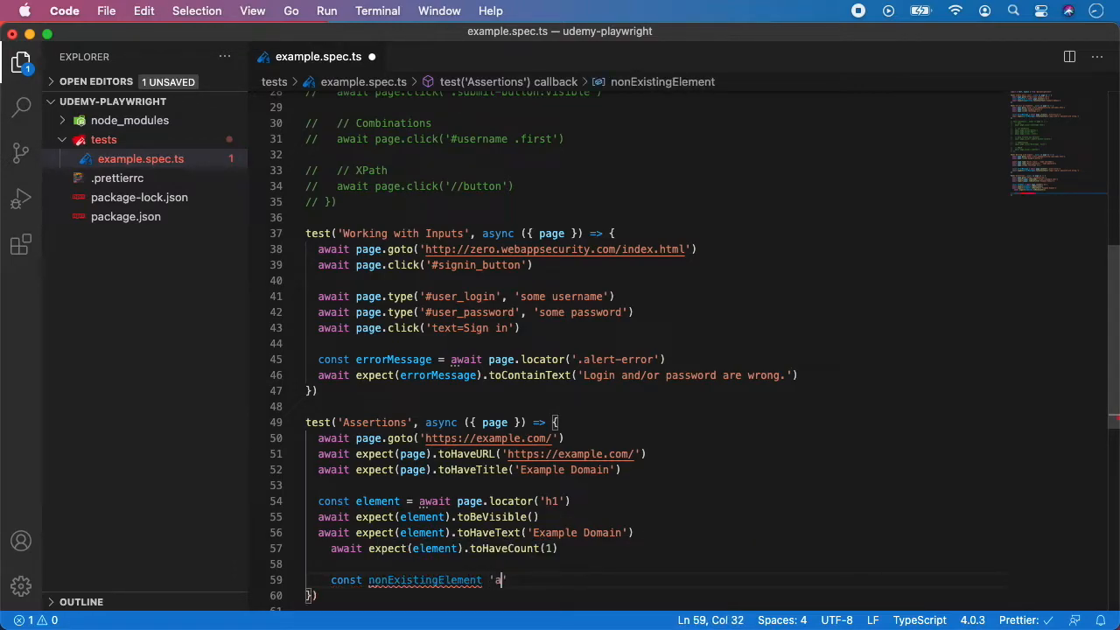
type("await page.locator(")
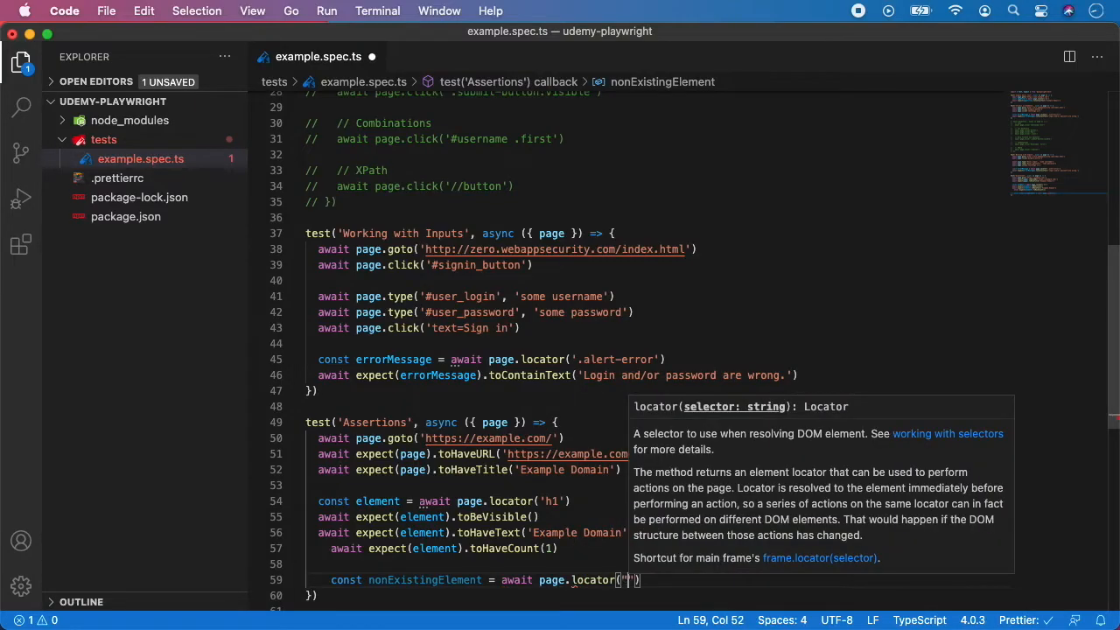
type("h5")
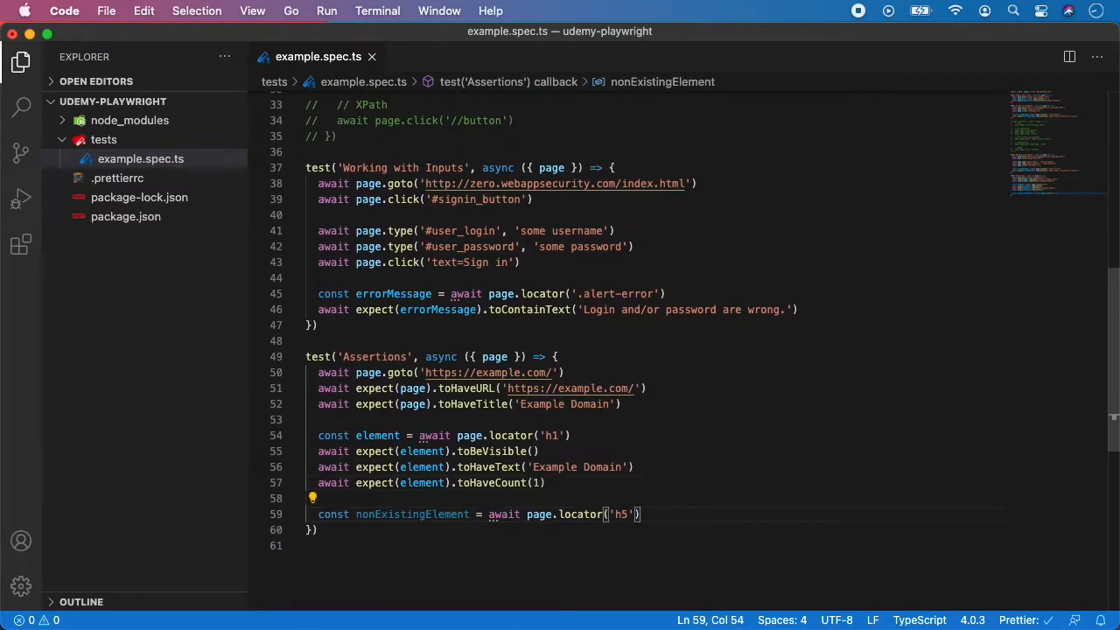
Add await expect(nonExistingElement).not.toBeVisible() after the locator and save.
type("await")
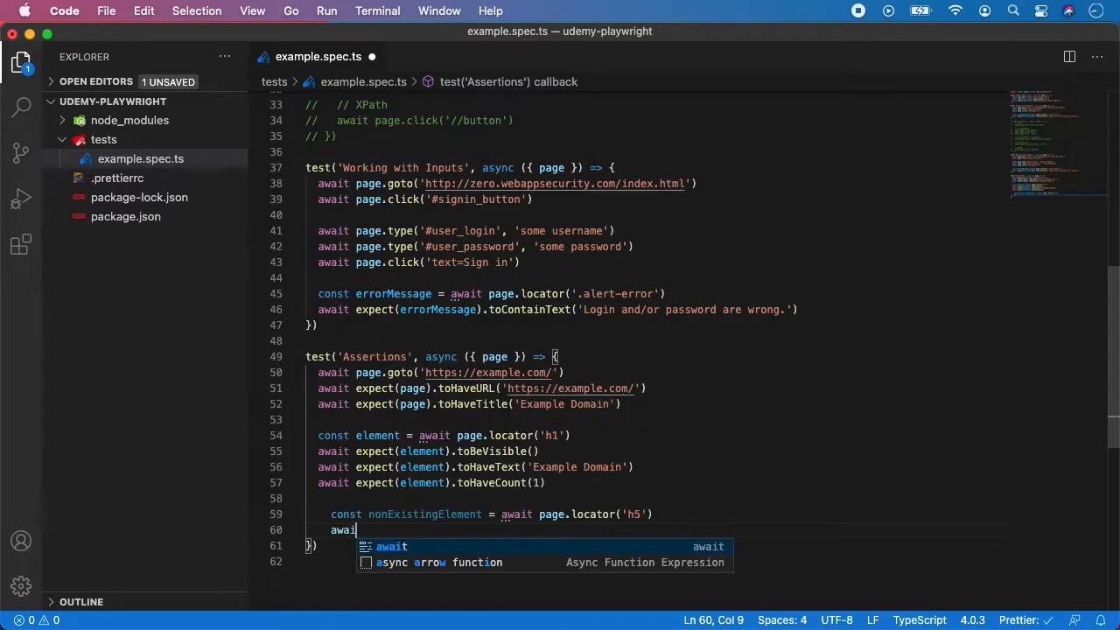
type("expect")
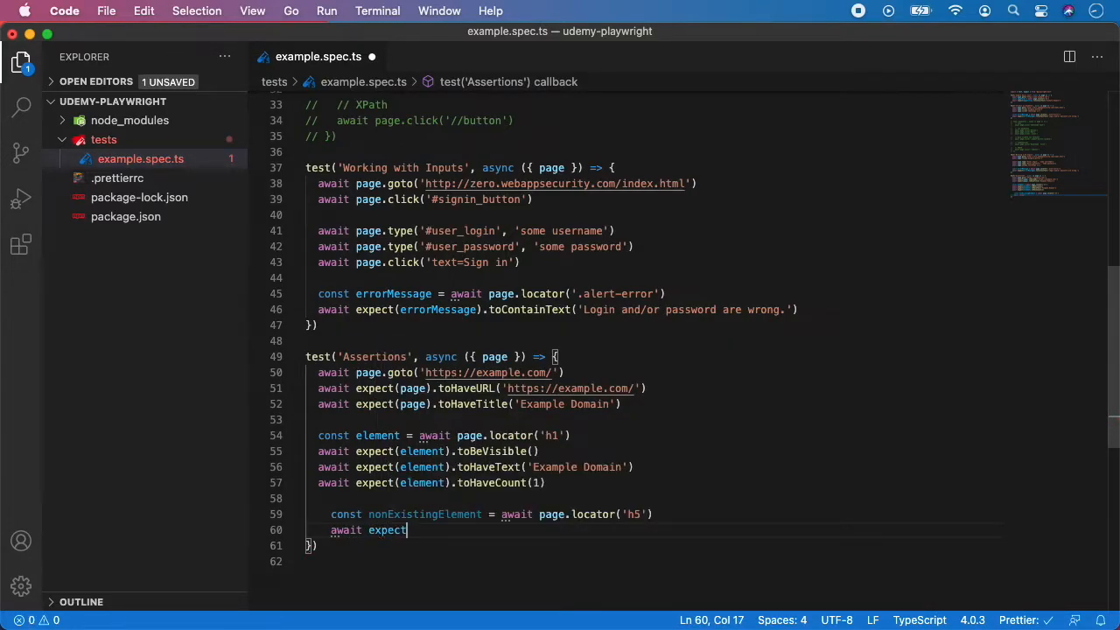
type("(nonExistingElement")
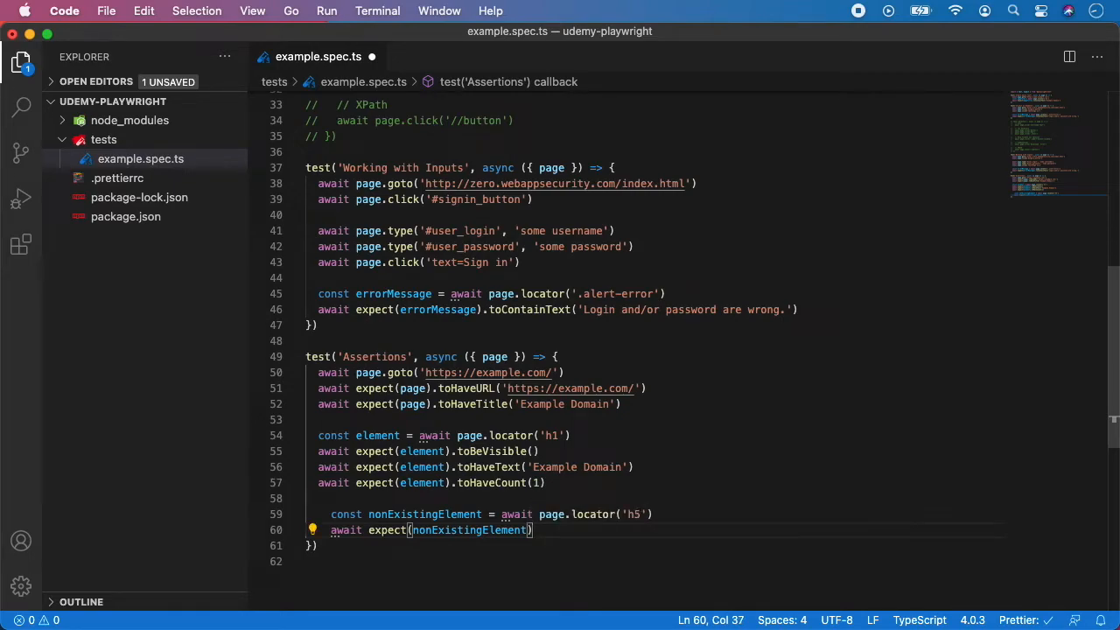
type(".not")
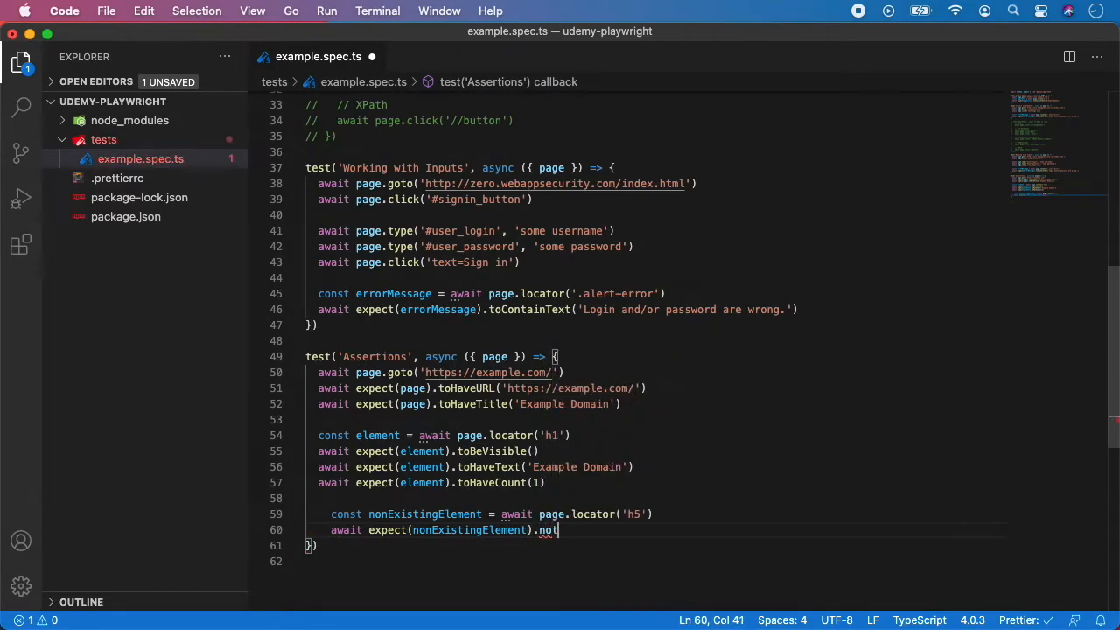
type("to")
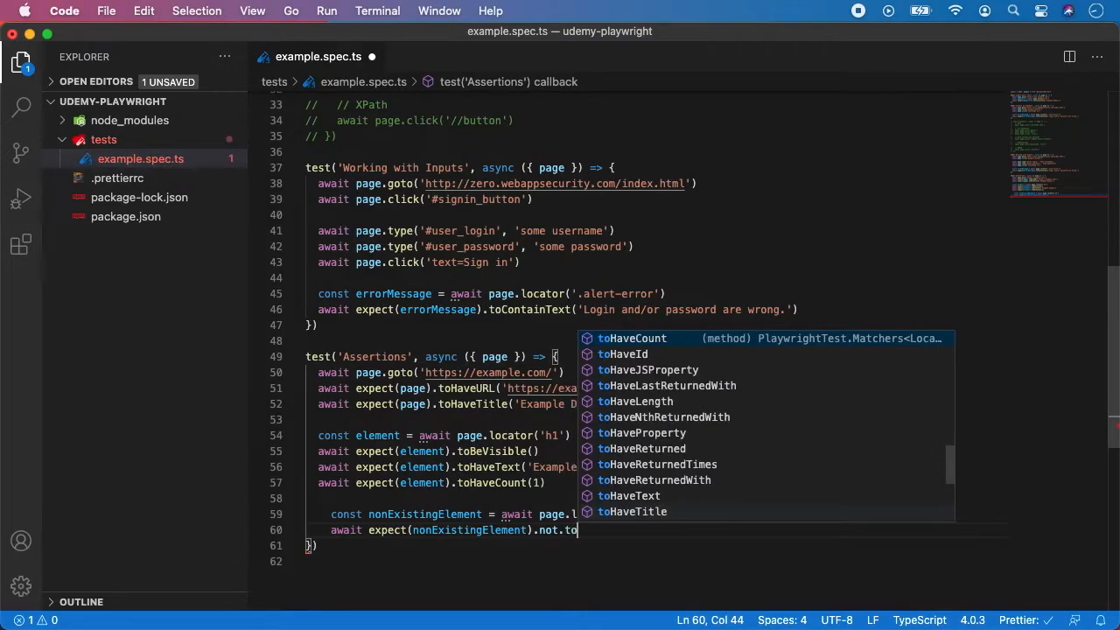
type("BeVisible(")
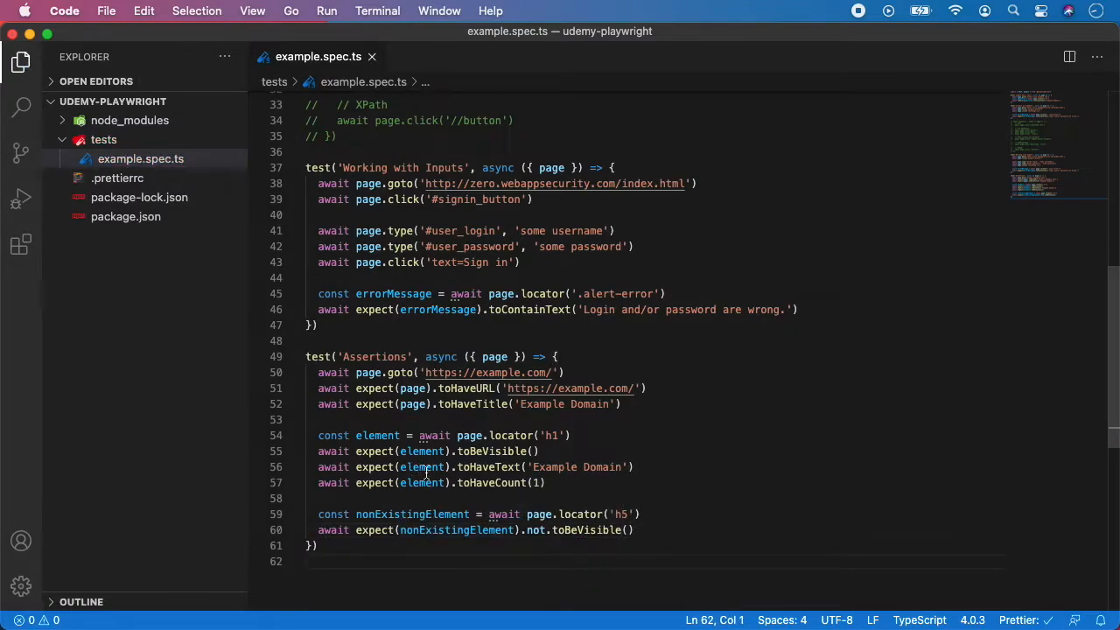
mouse_move(425, 513)
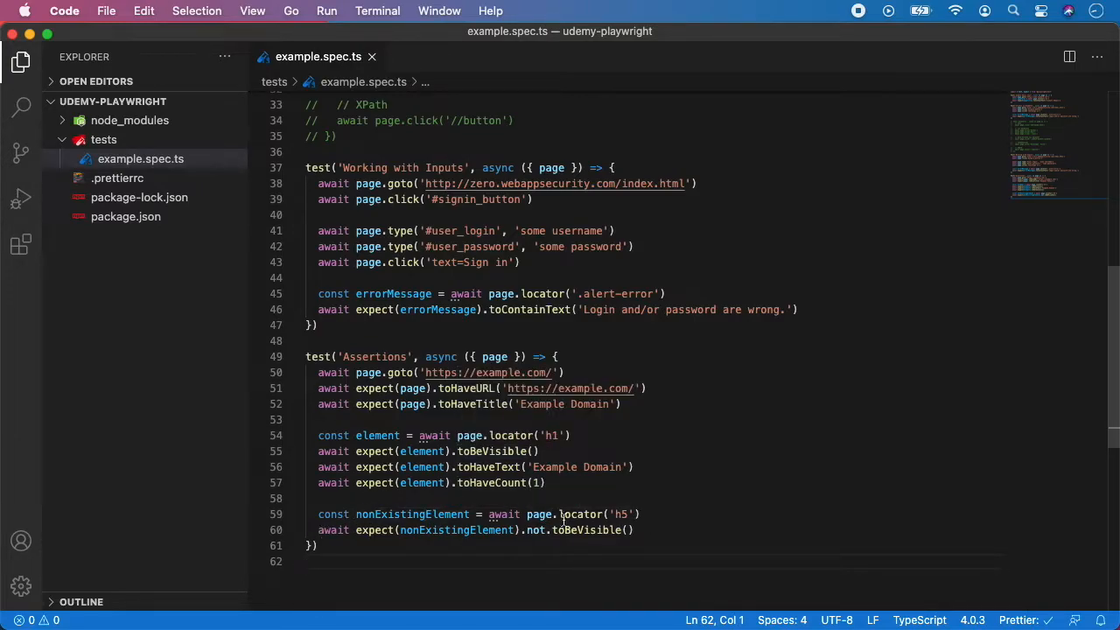
scroll("down", 3)
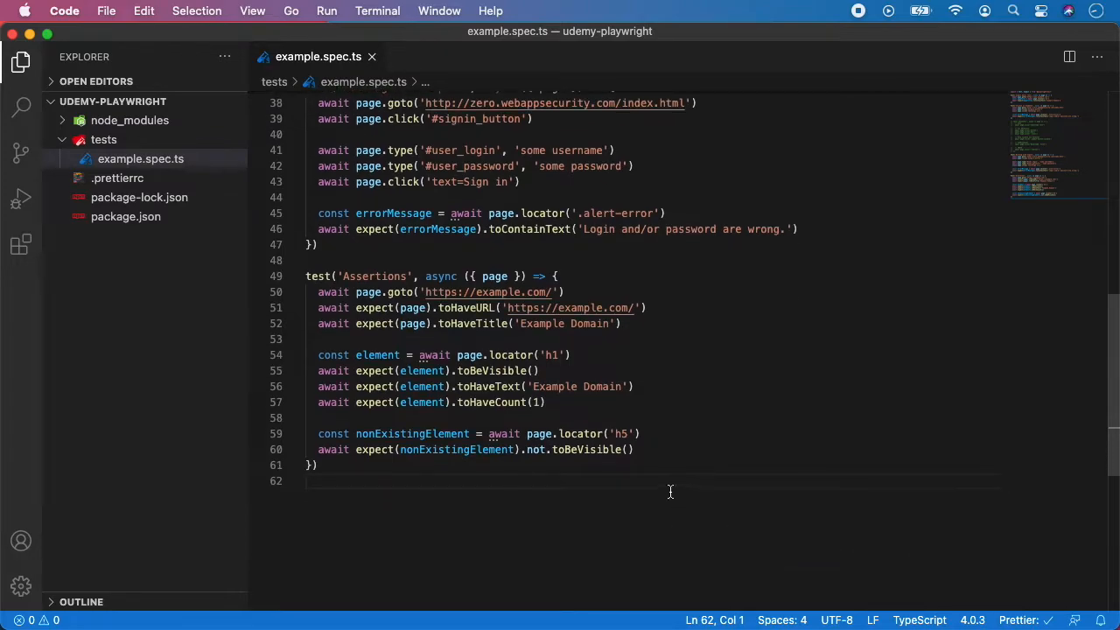
left_click(634, 449)
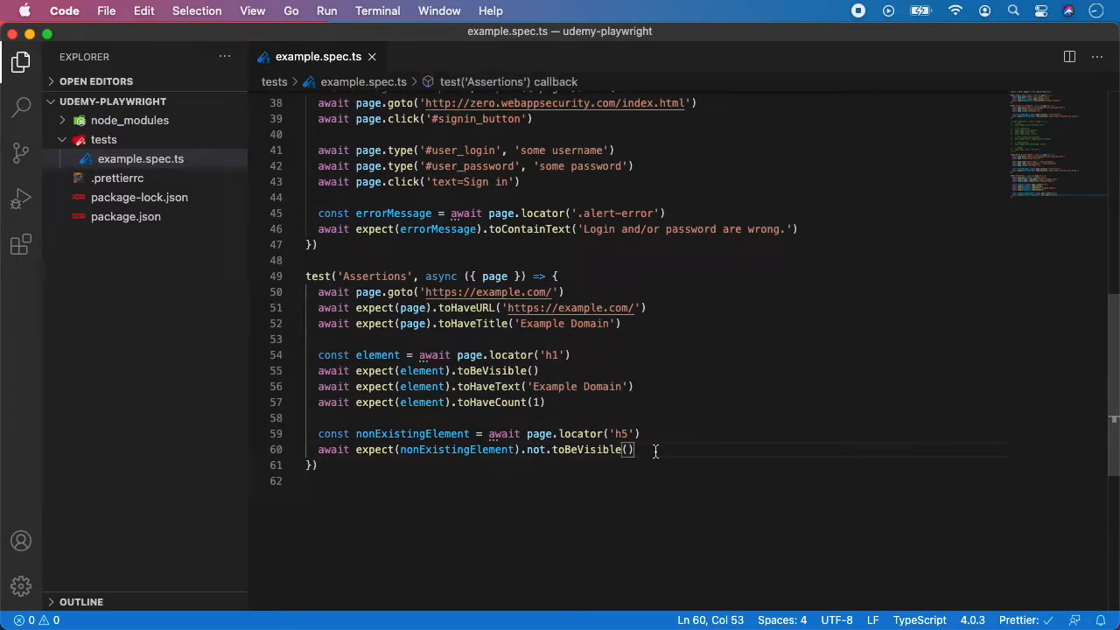
Start a new await expect(element). line and browse the IntelliSense matcher list.
key("enter")
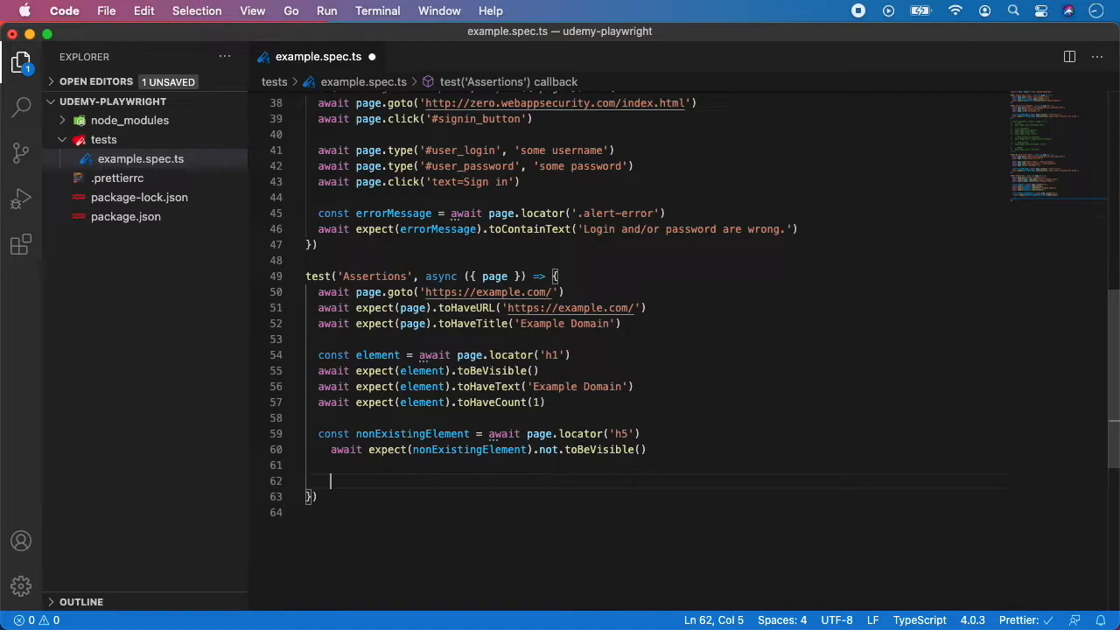
type("await")
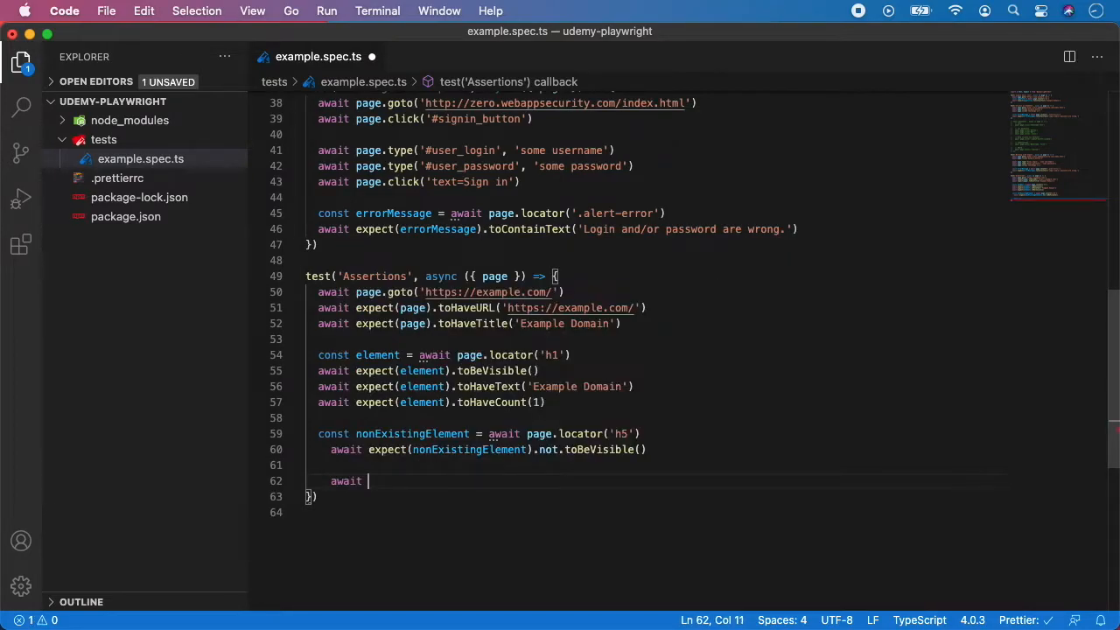
type("expect")
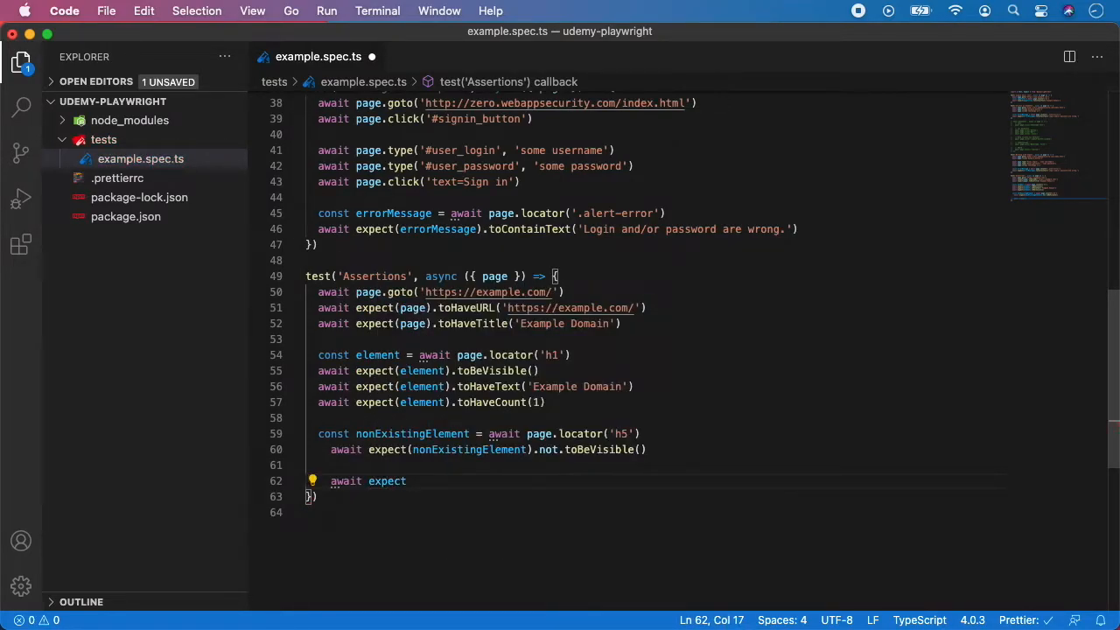
type("(element)")
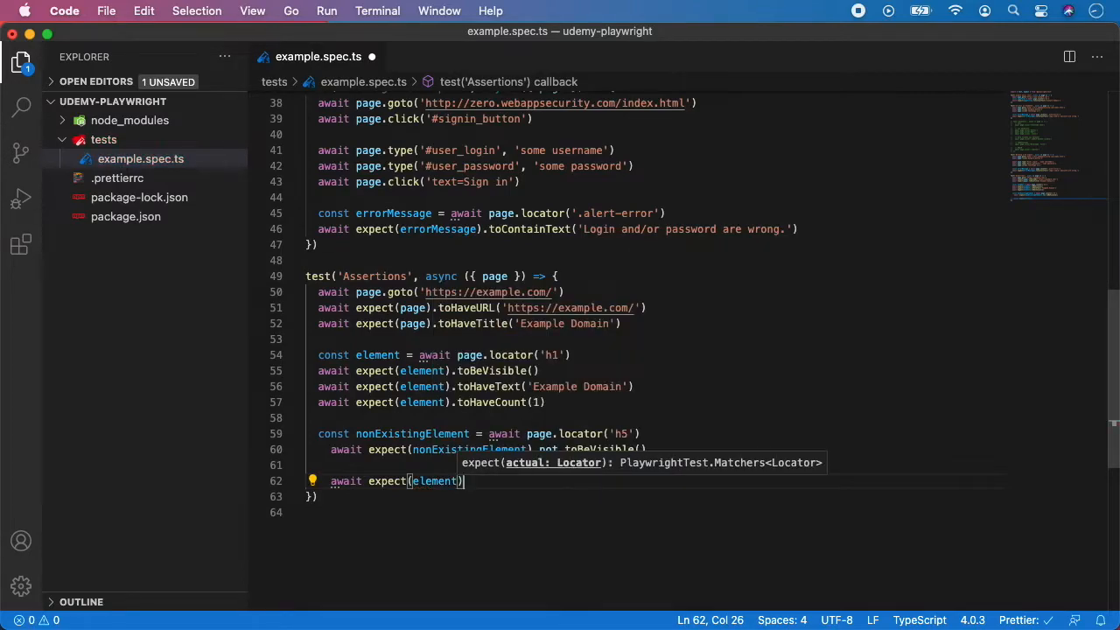
type(".")
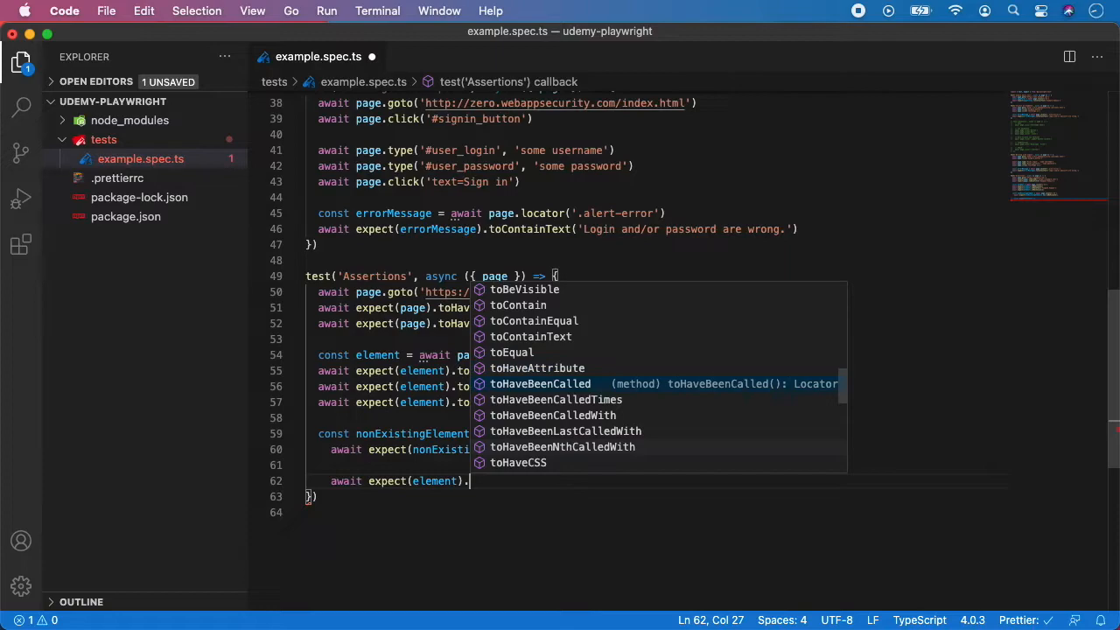
scroll("down", 3)
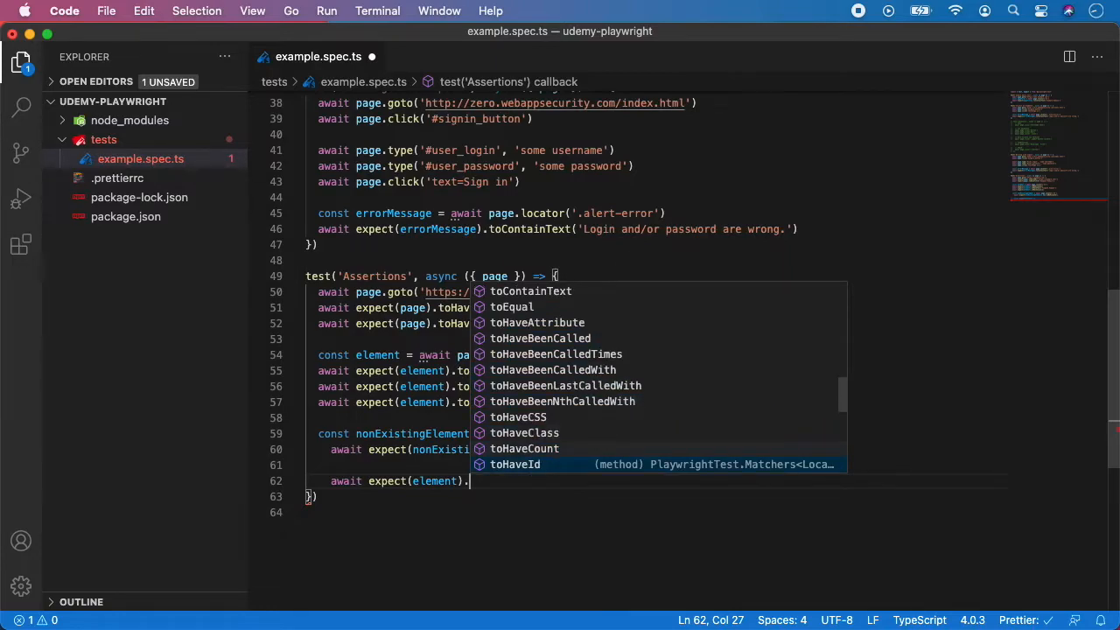
scroll("down", 3)
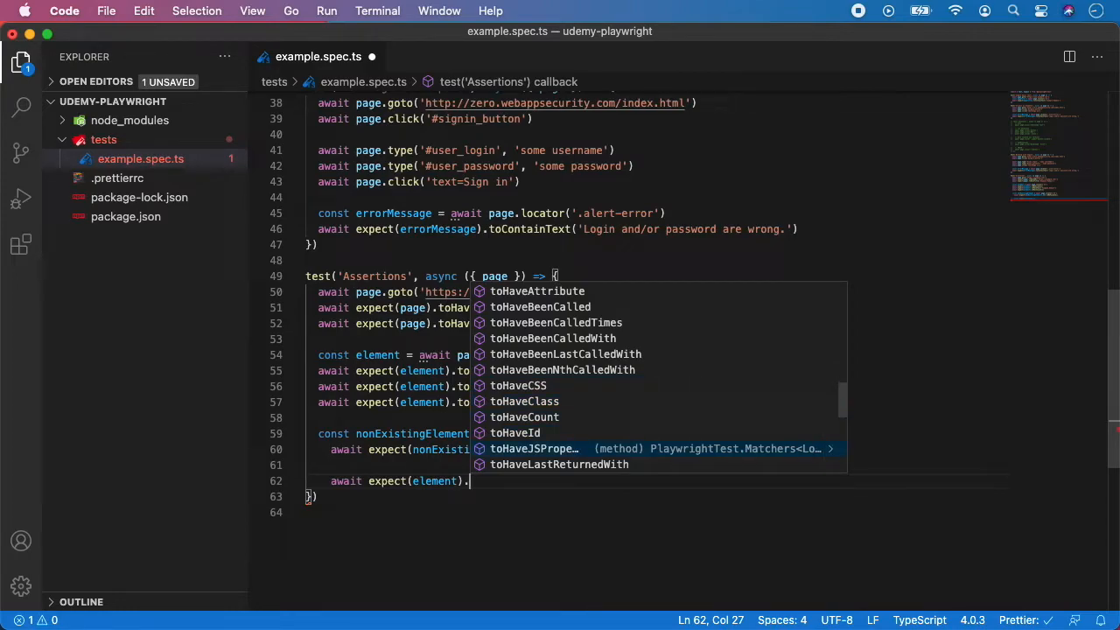
scroll("down", 3)
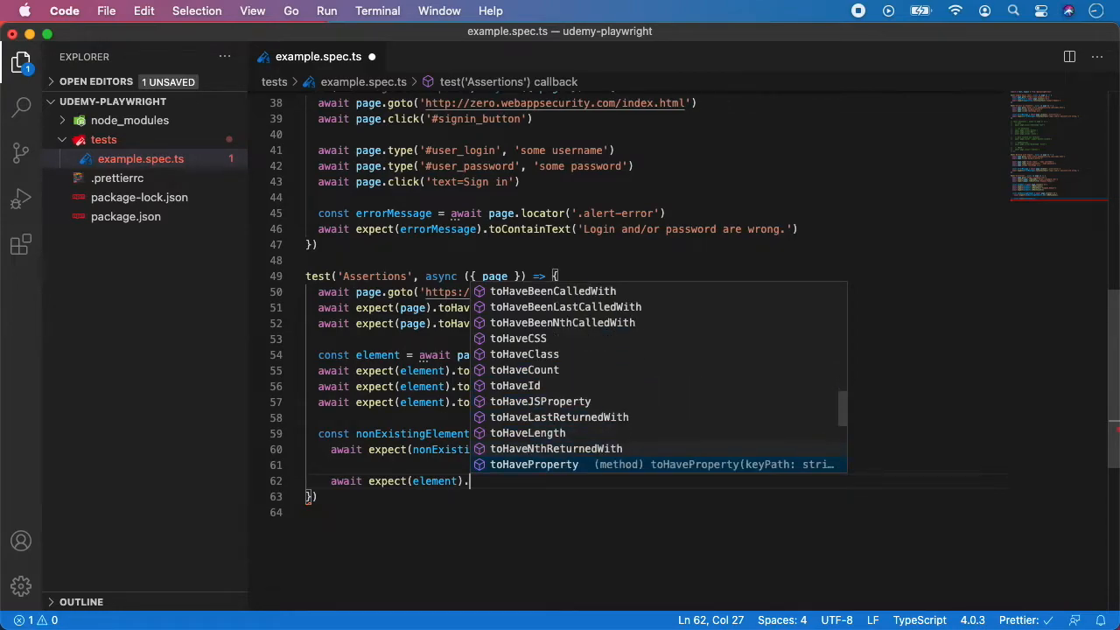
scroll("down", 3)
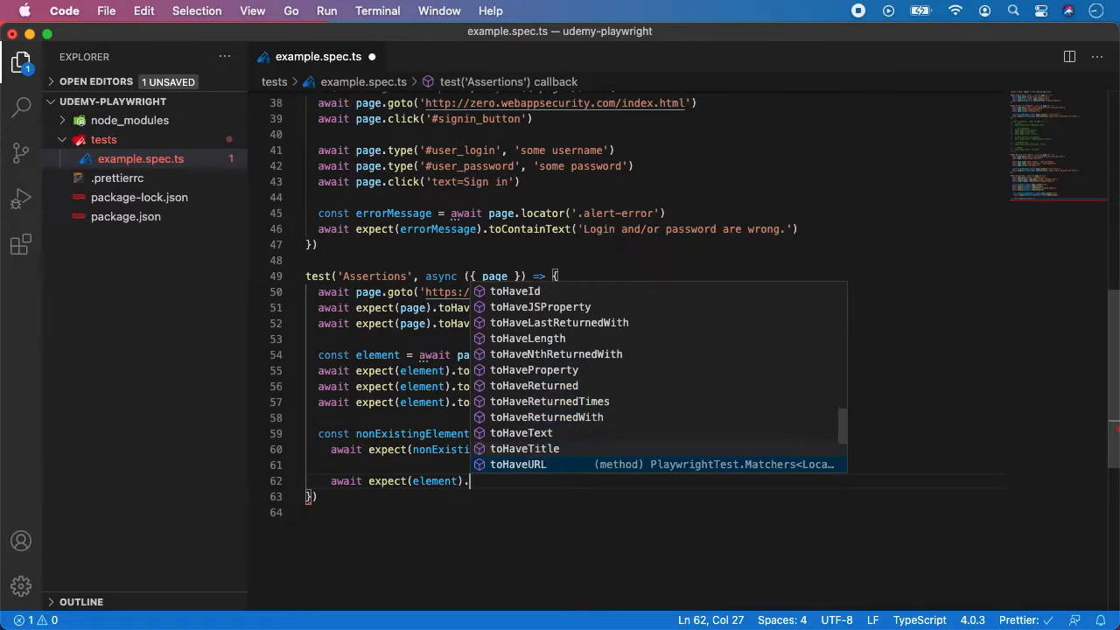
scroll("down", 3)
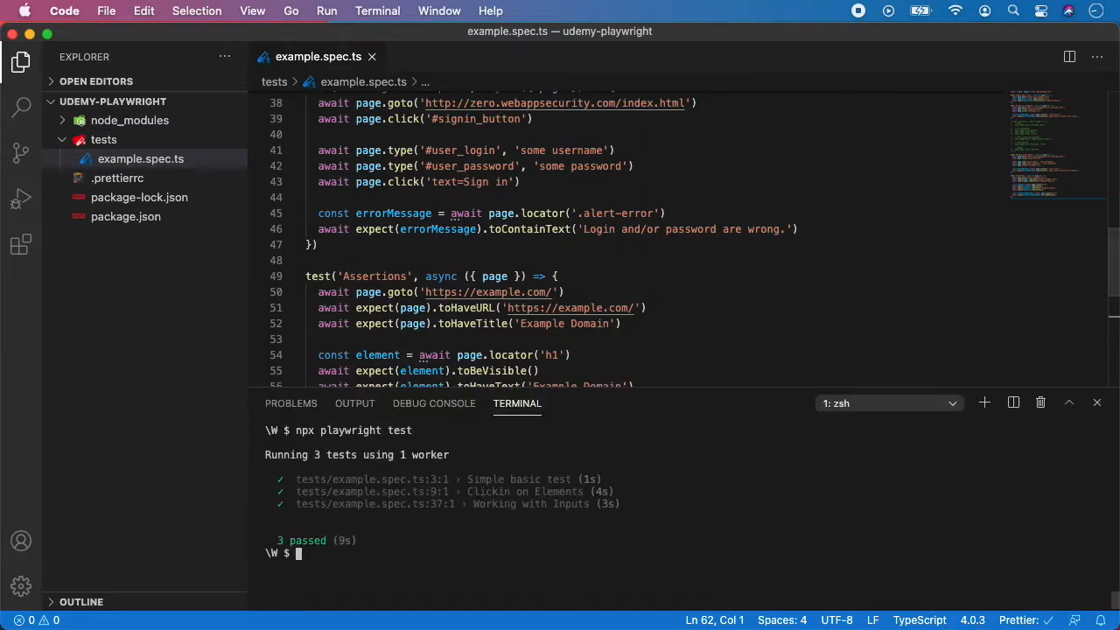
Run npx playwright test in the integrated terminal, passing all 3 tests.
type("npx pl")
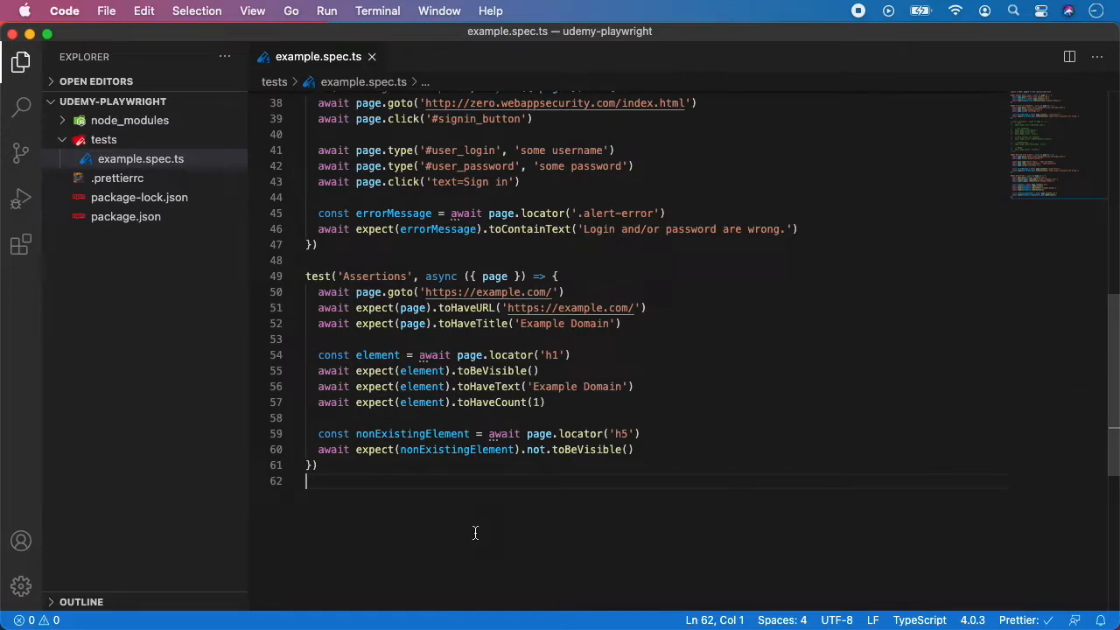
Close the terminal panel and scroll to the finished Assertions test code.
scroll("down", 3)
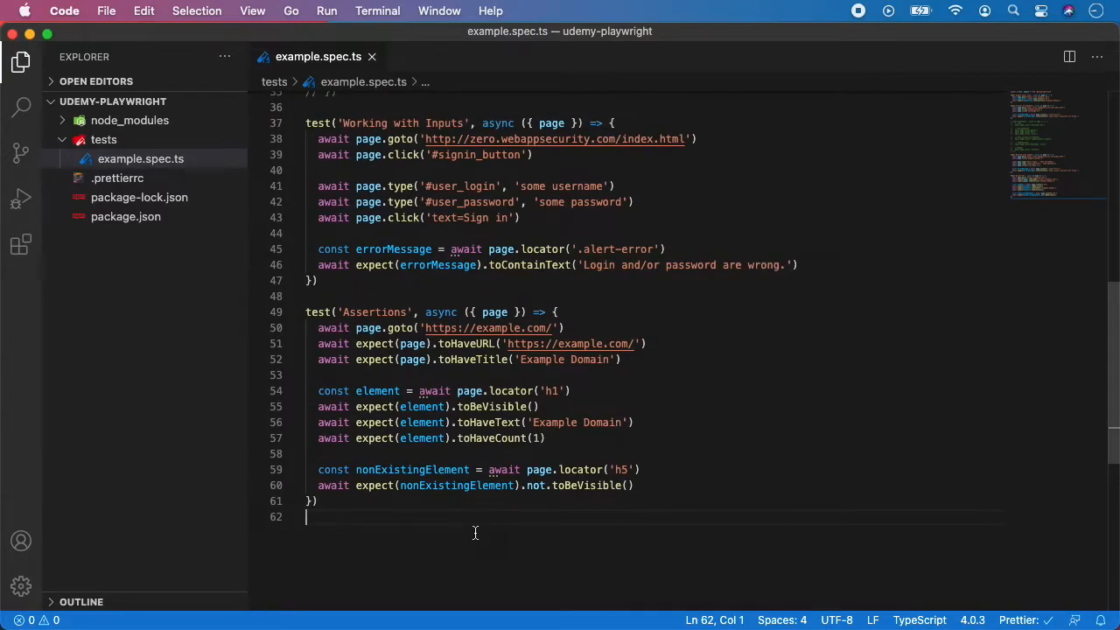